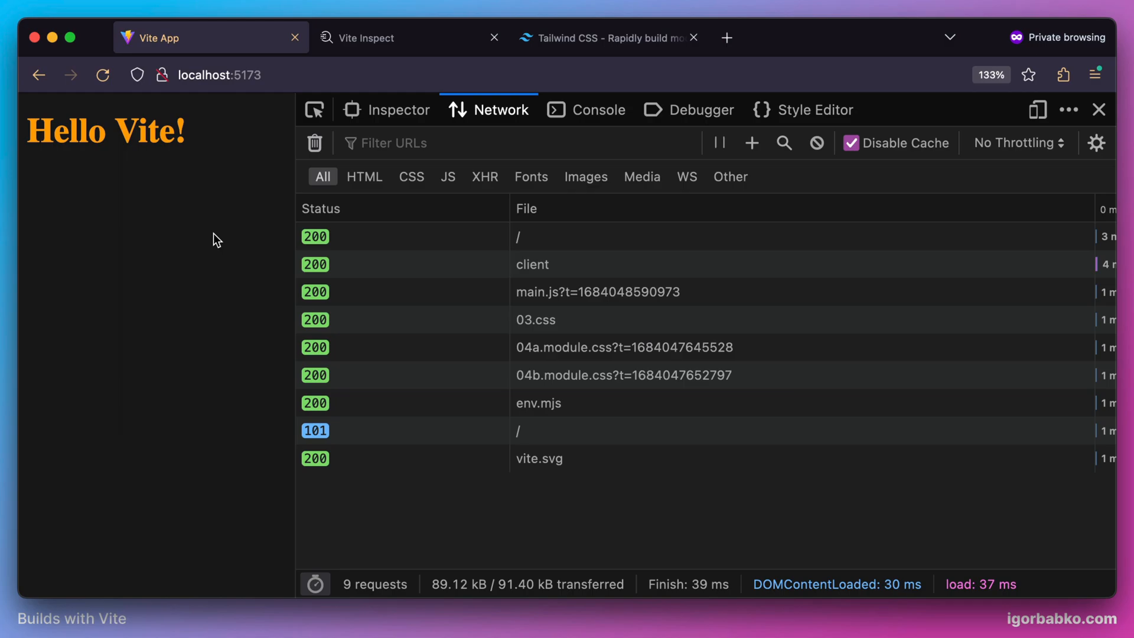
Reach the framework installation guides in the Tailwind CSS docs and locate Vite
click(607, 37)
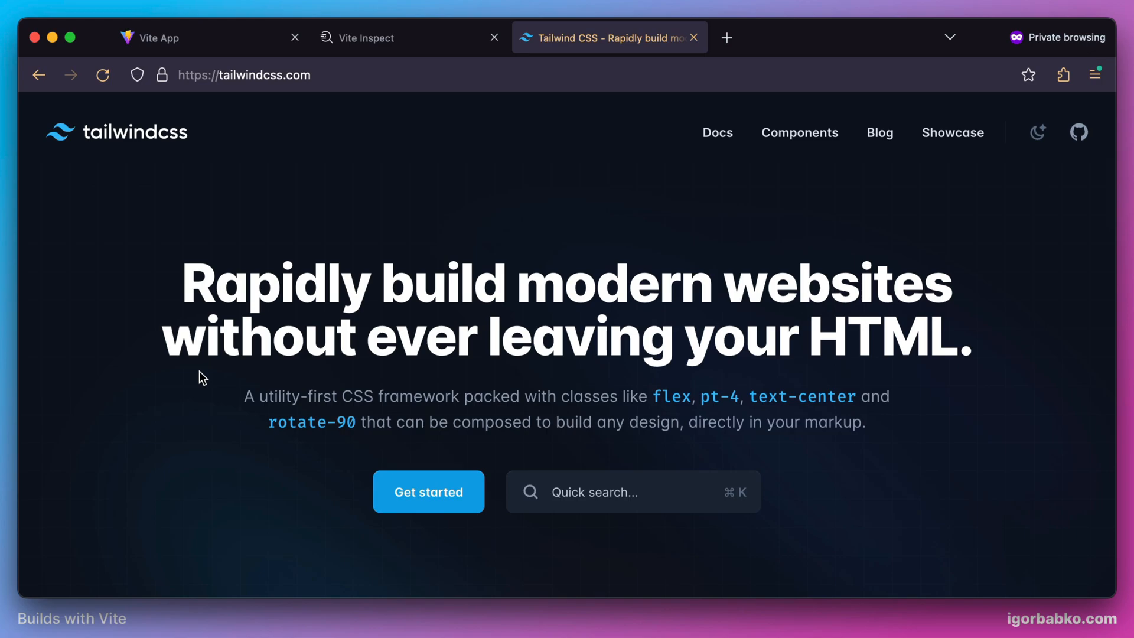
mouse_move(403, 297)
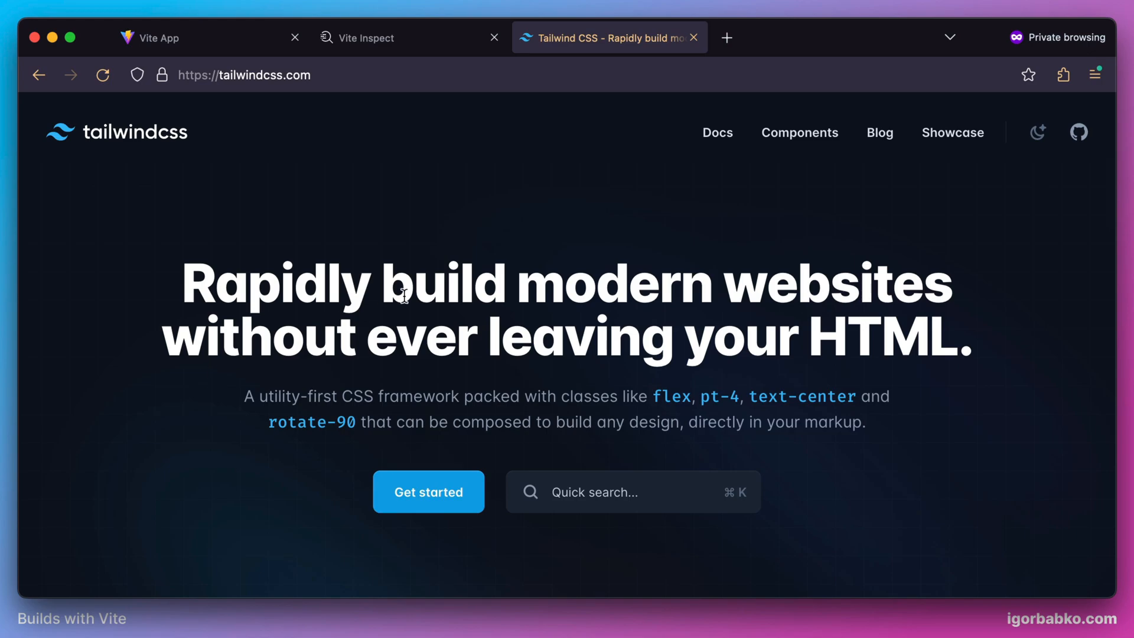
click(429, 491)
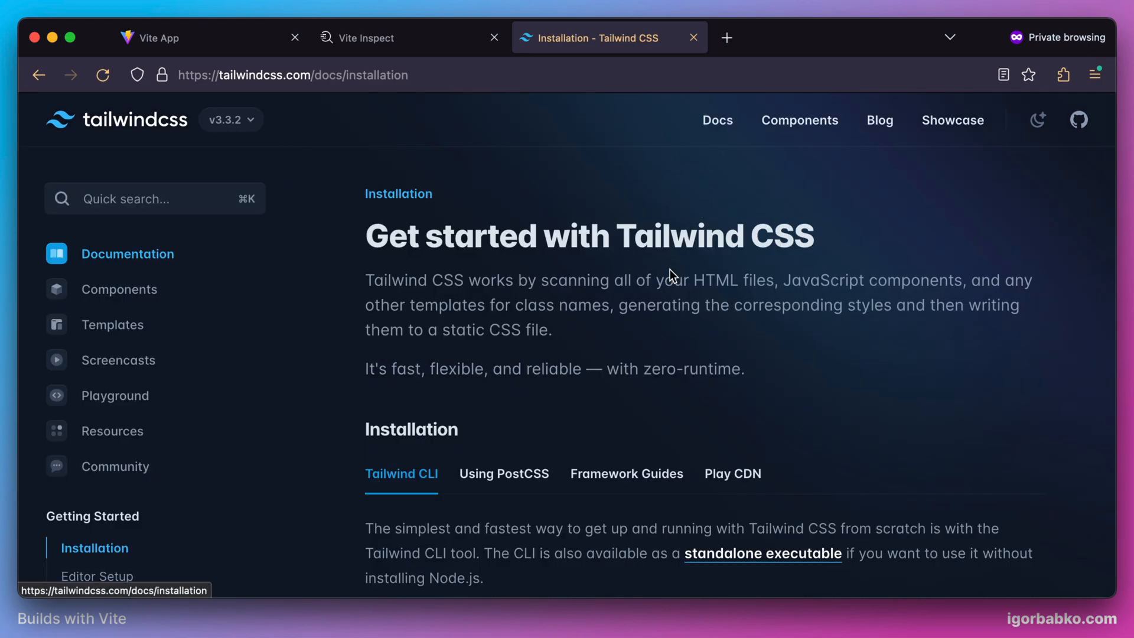
click(626, 474)
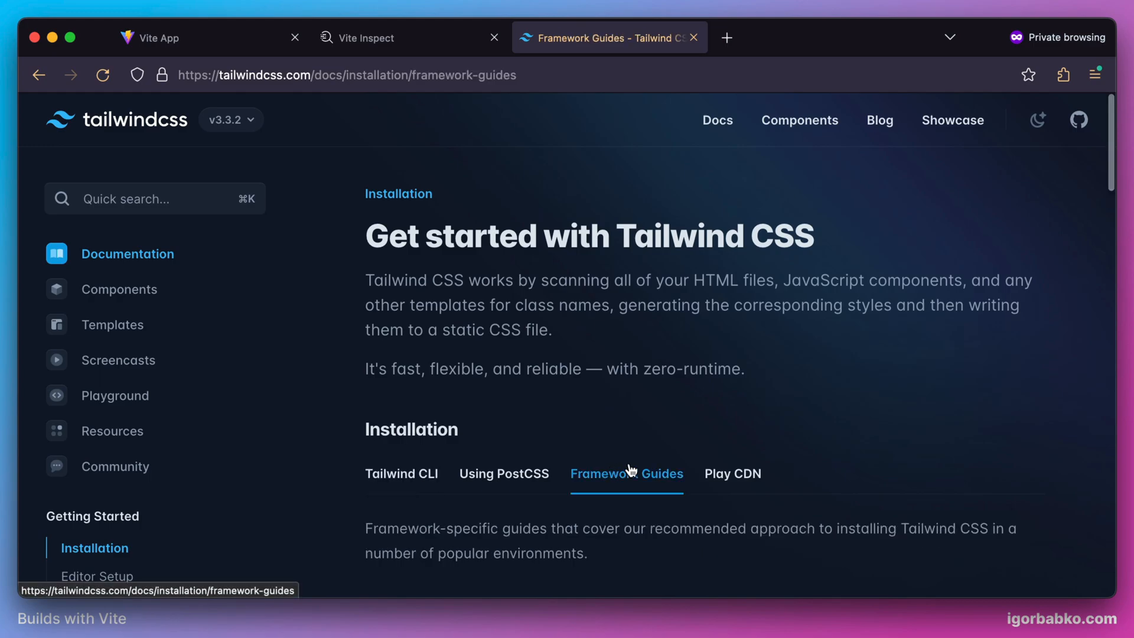
scroll(down, 3)
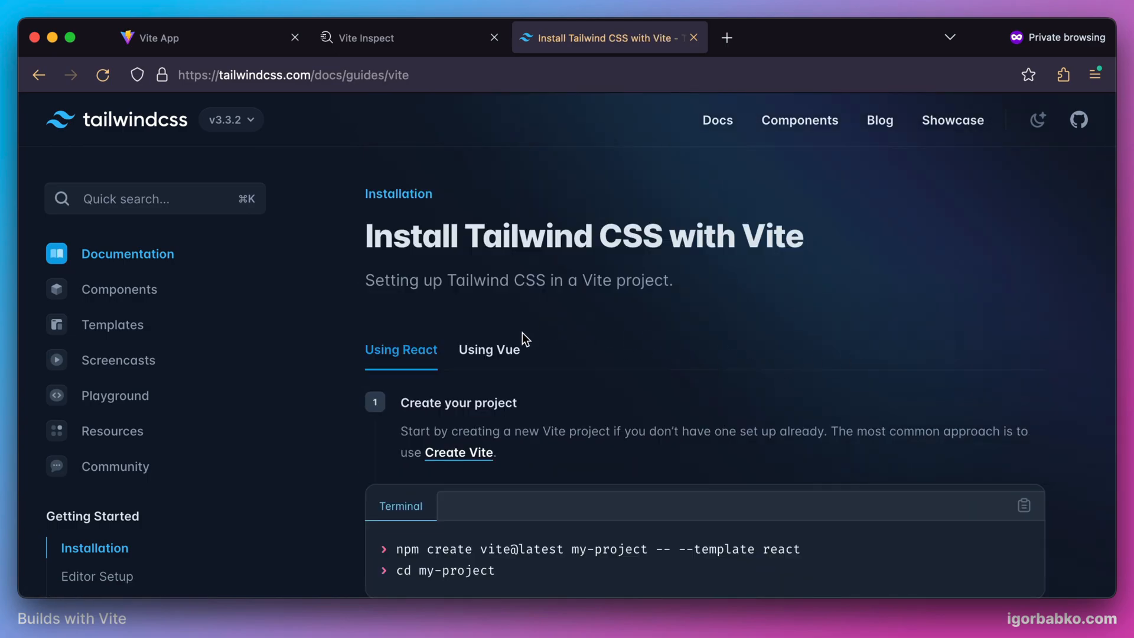
Show the Vue variant of the guide and copy the step-2 Tailwind install commands
click(489, 349)
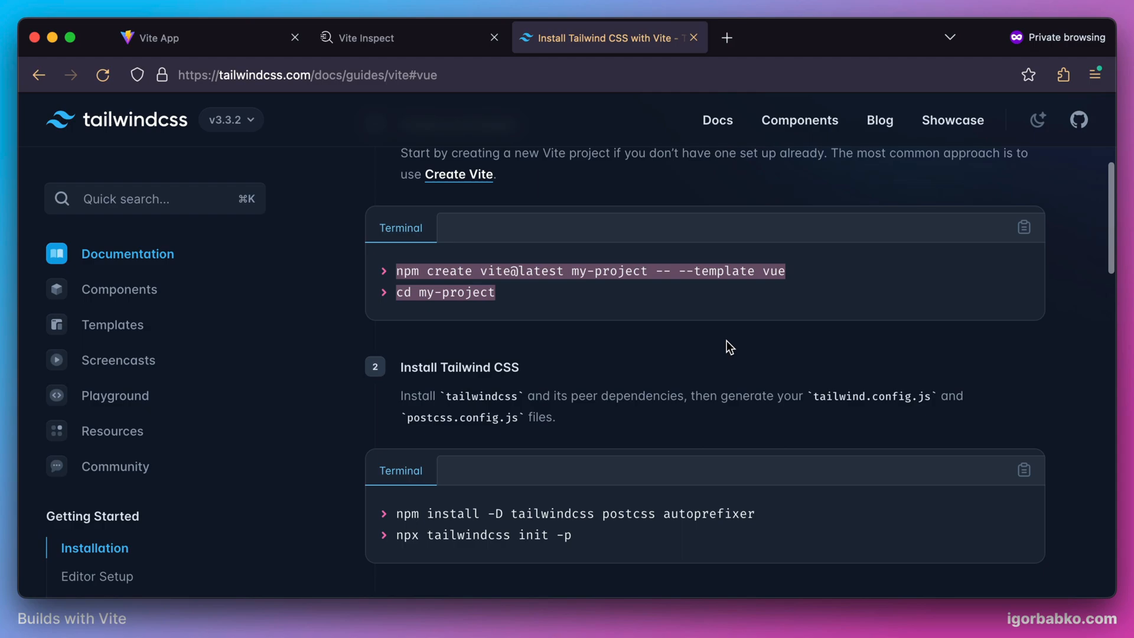
scroll(down, 3)
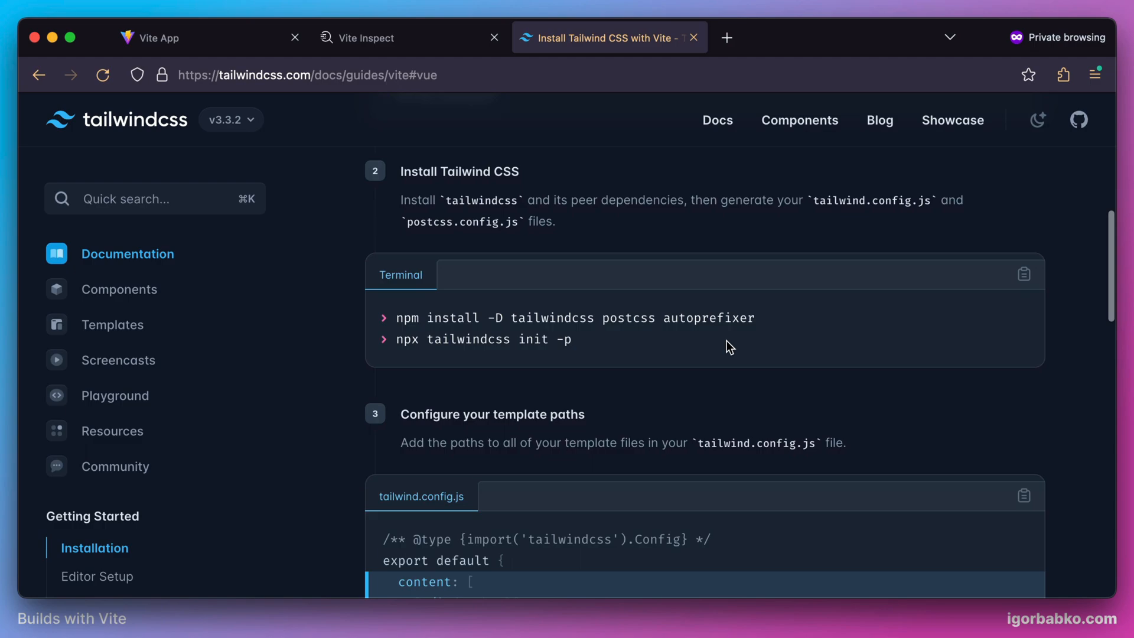
click(1023, 274)
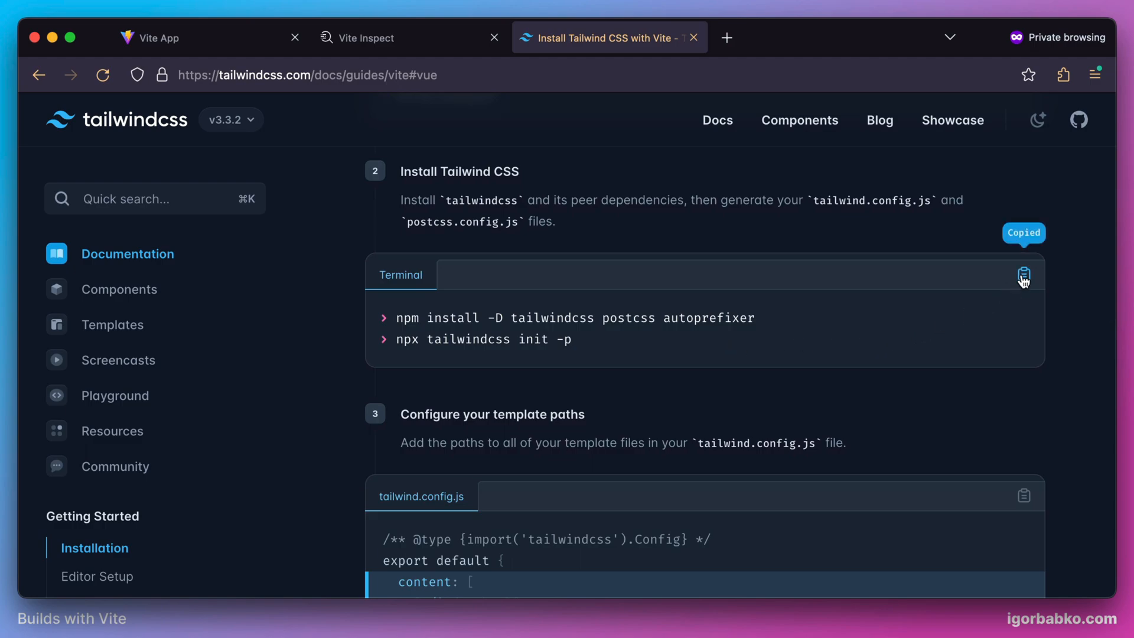
mouse_move(1071, 239)
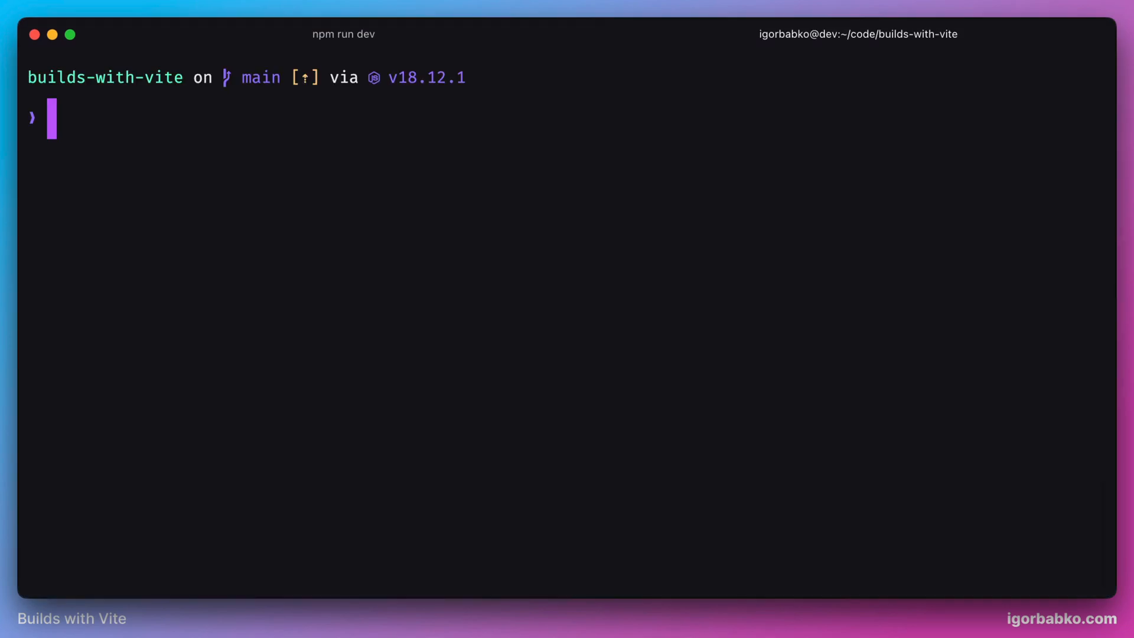
Run npm install -D tailwindcss postcss autoprefixer and npx tailwindcss init -p
text(npm install -D tailwindcss postcss autoprefixer; npx tailwindcss init -p)
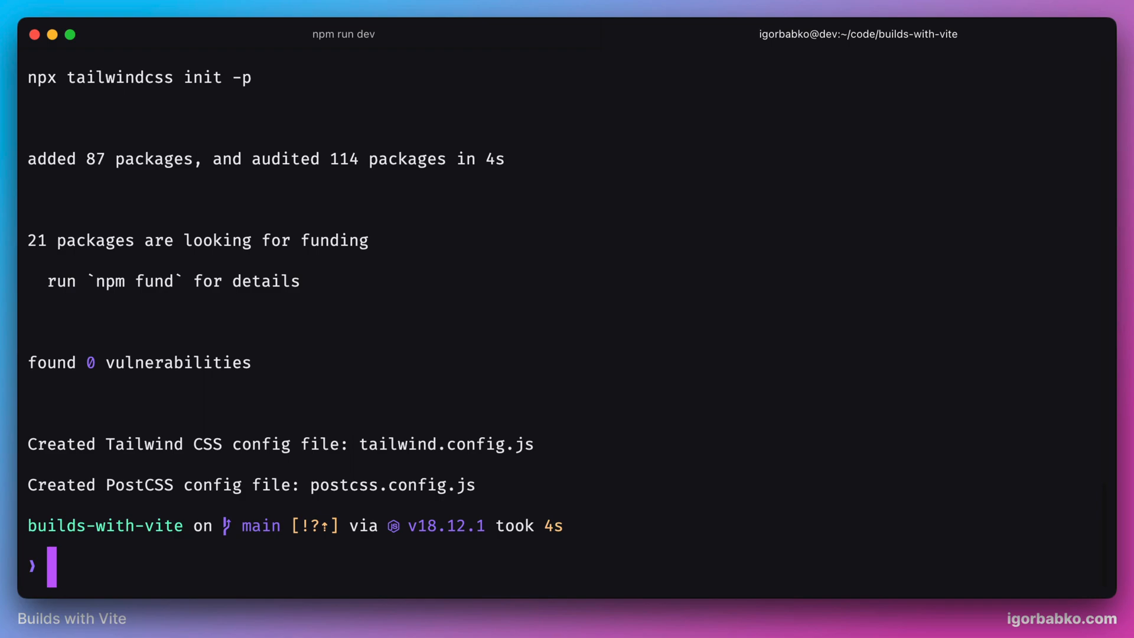
mouse_move(484, 486)
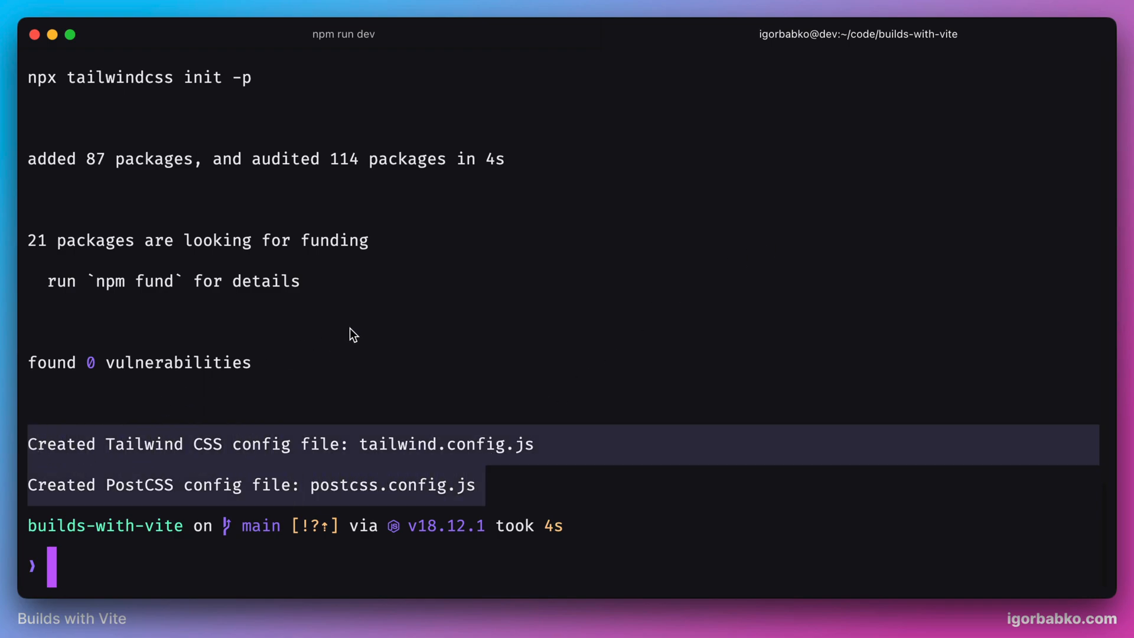
mouse_move(360, 333)
text(pos)
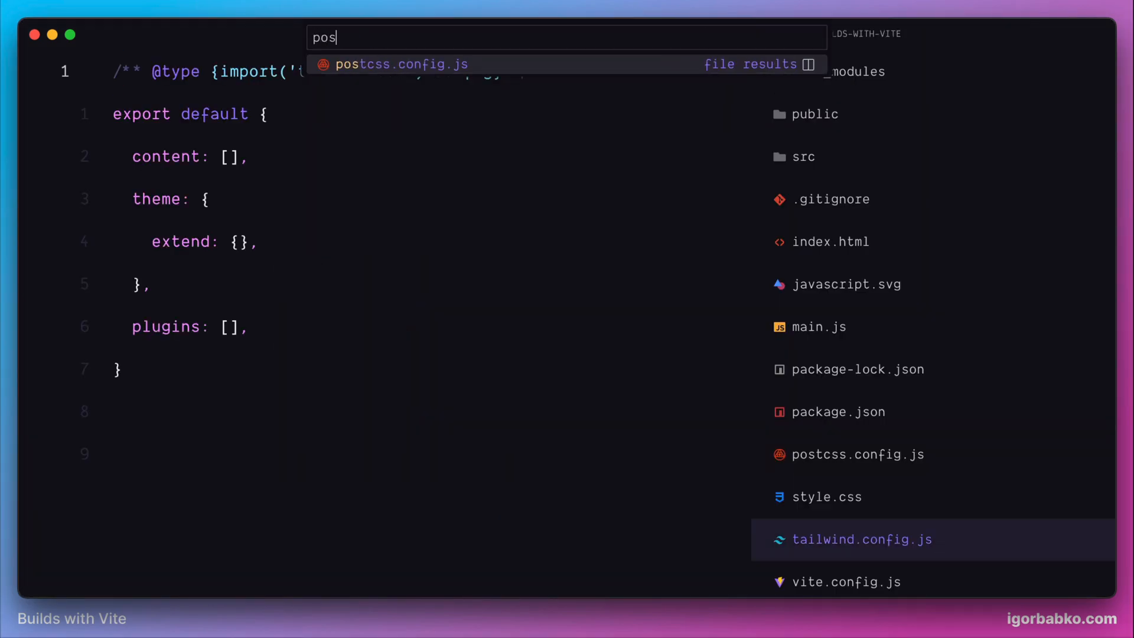
Locate postcss.config.js via Quick Open with 'pos' to check its plugins list
click(396, 64)
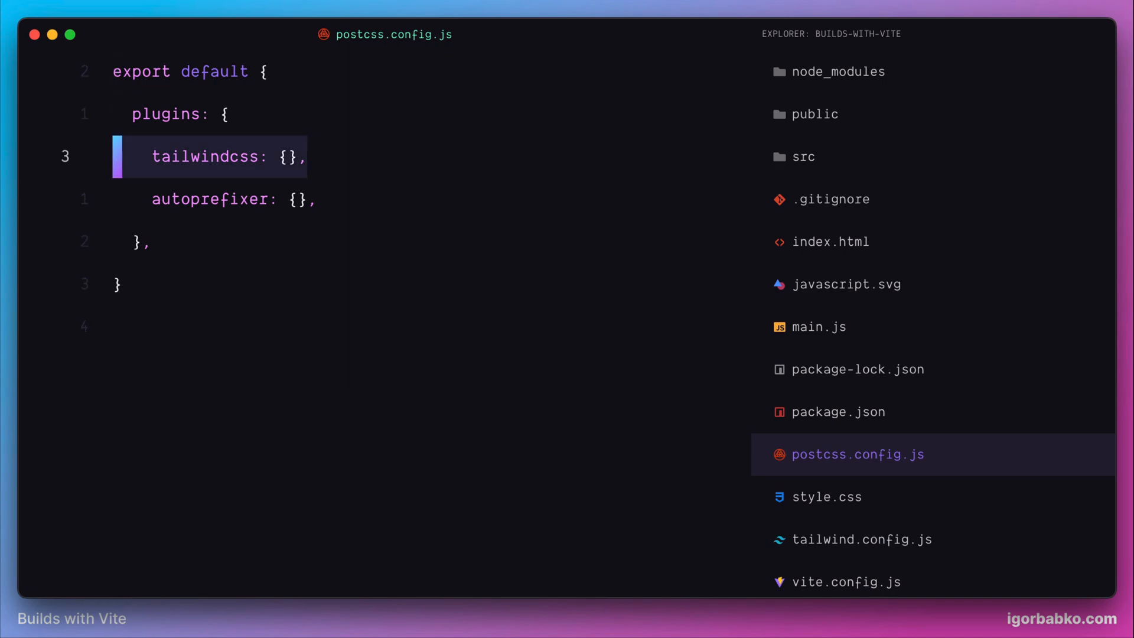
key(Down)
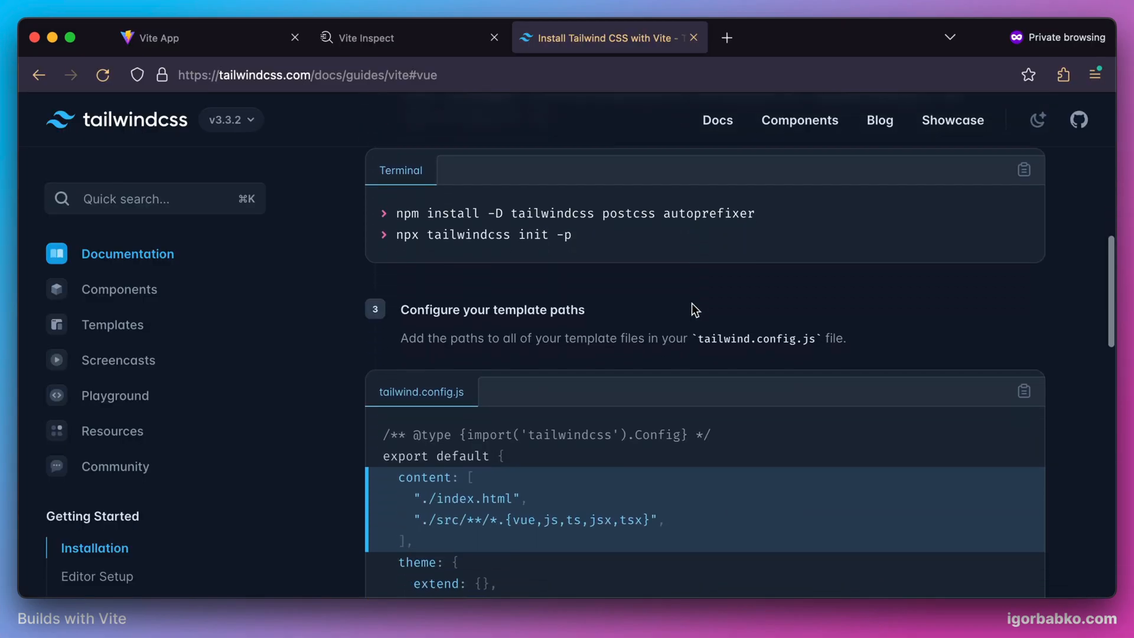
Add "./index.html" to the content array of tailwind.config.js
scroll(down, 3)
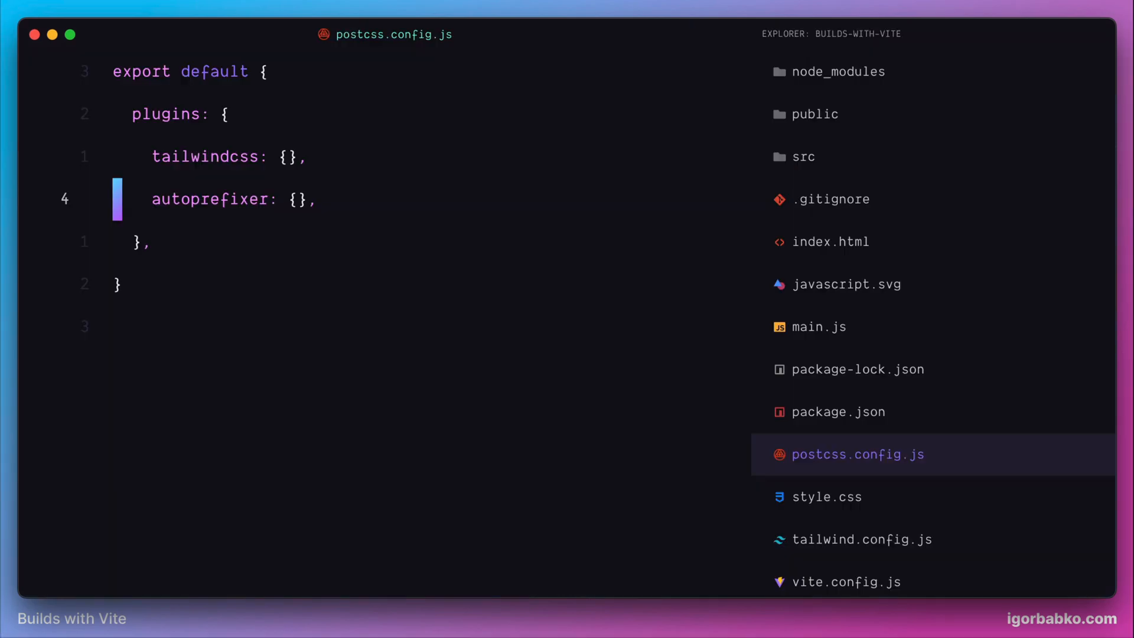
click(863, 538)
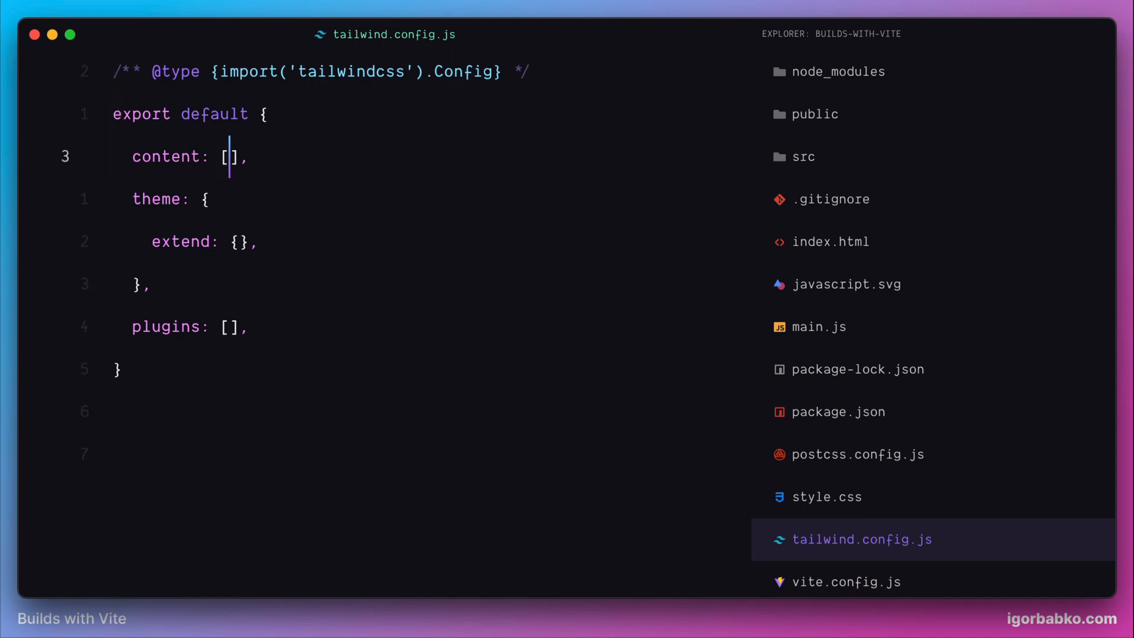
text("./index.html")
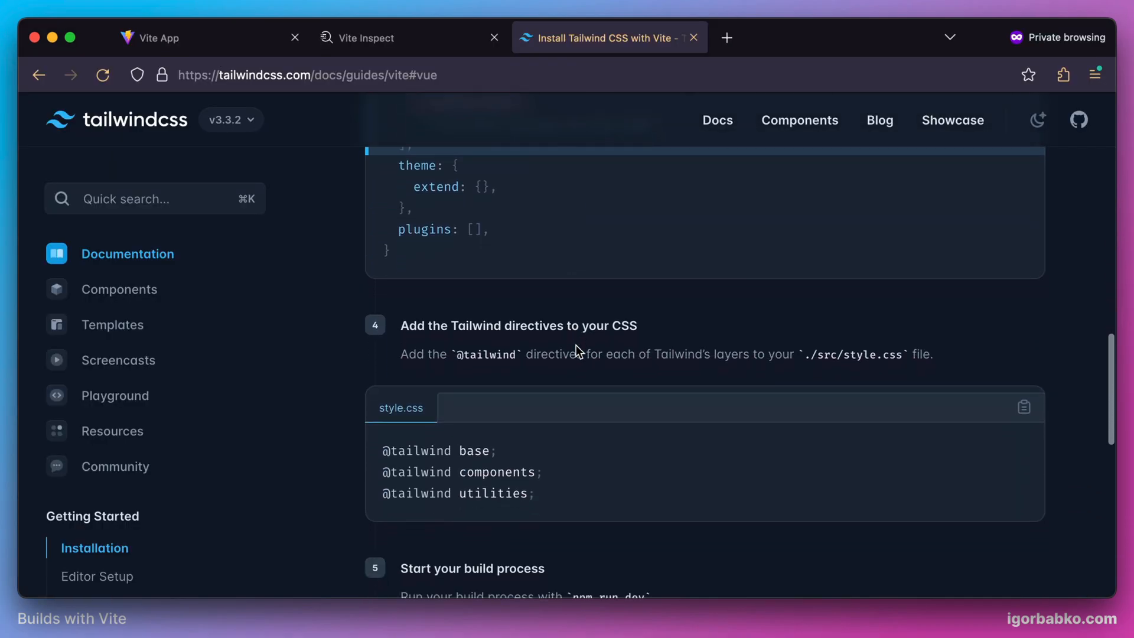
scroll(down, 3)
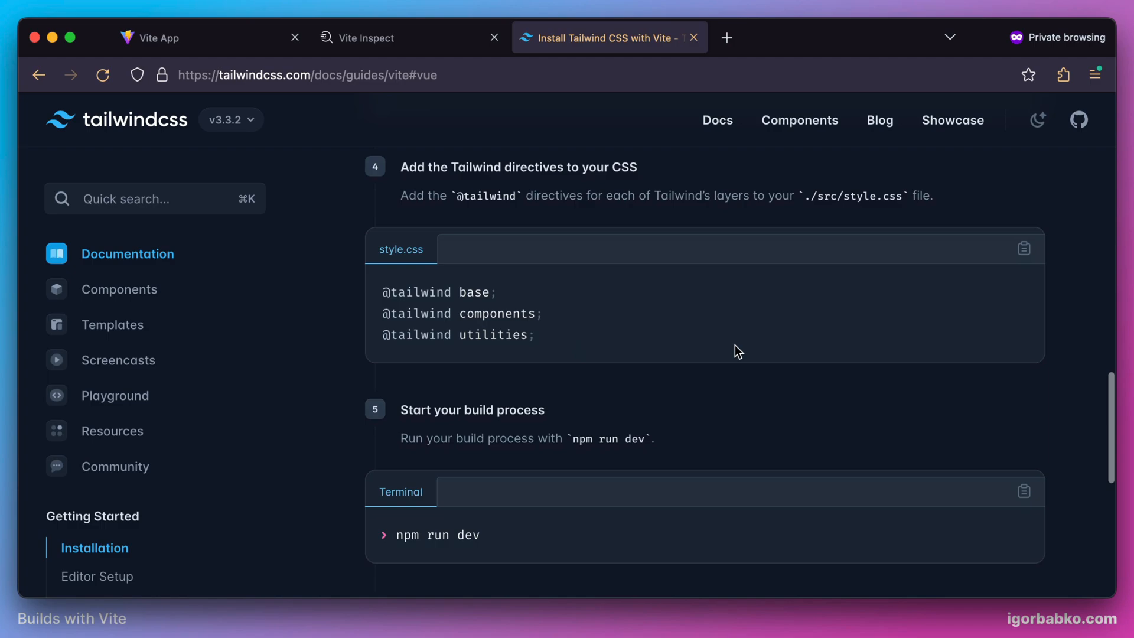
click(1023, 248)
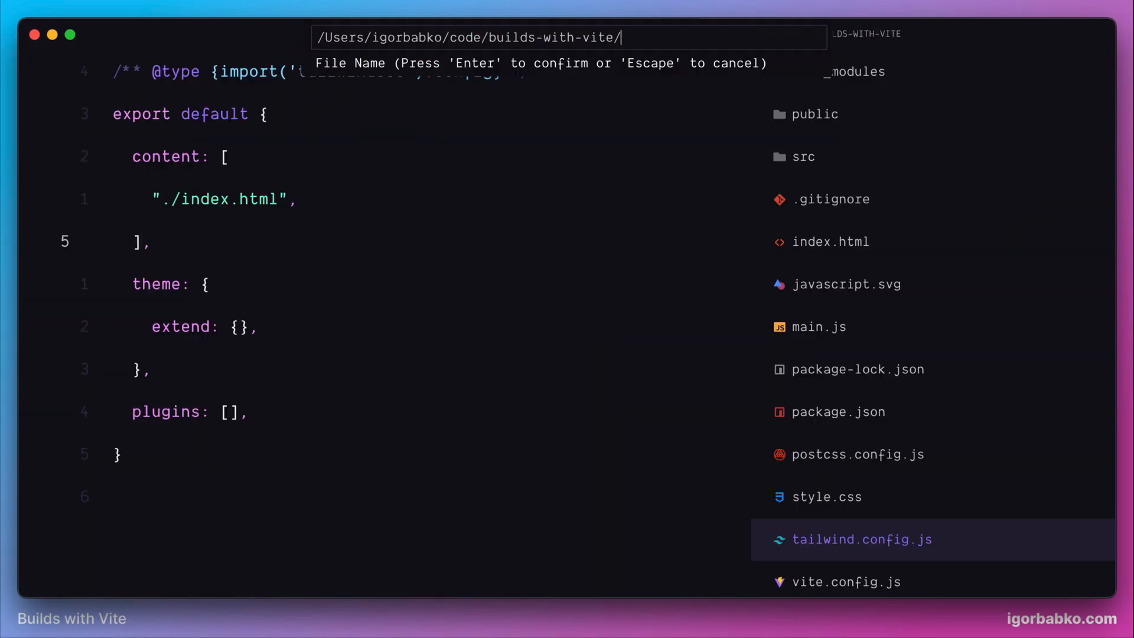
Start a new CSS file under the src/assets/ path
text(src/assets/05.c)
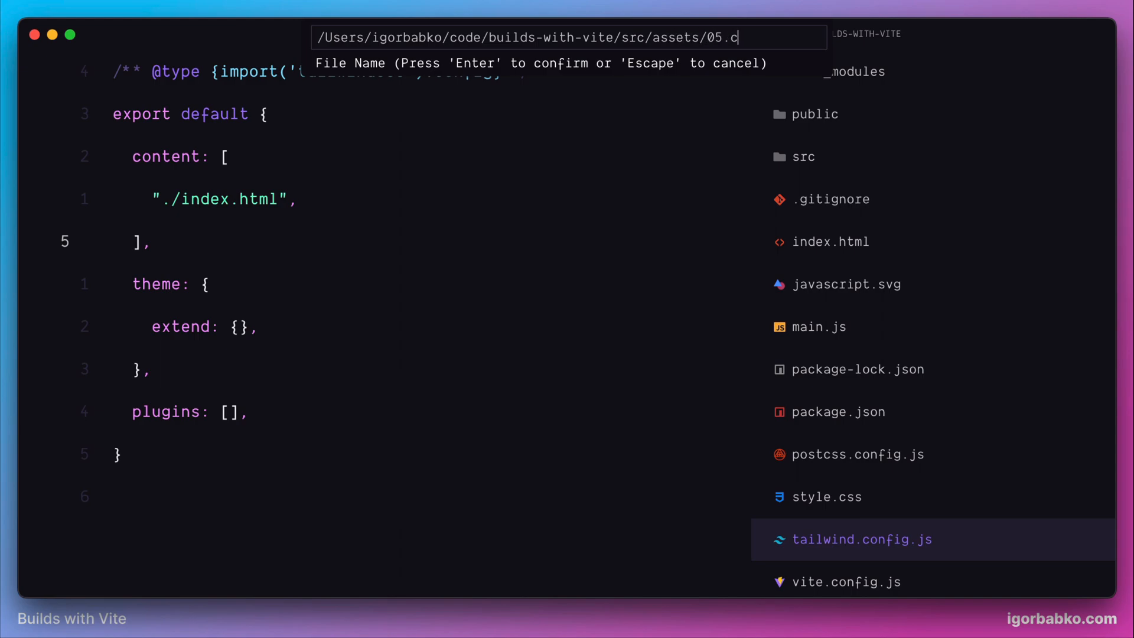
key(Enter)
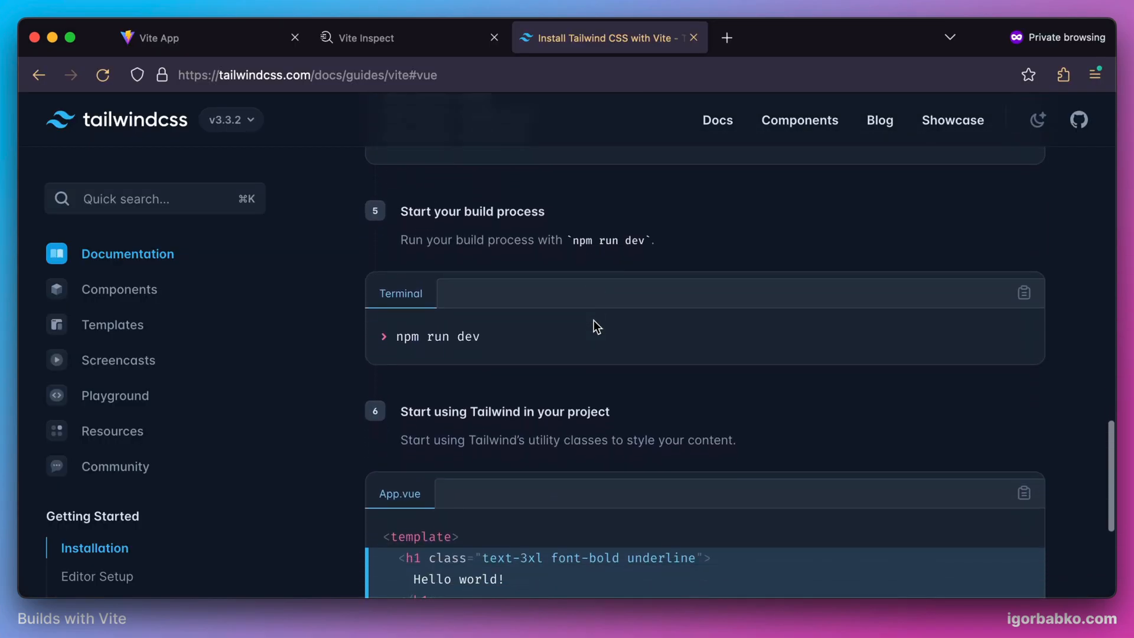
scroll(down, 3)
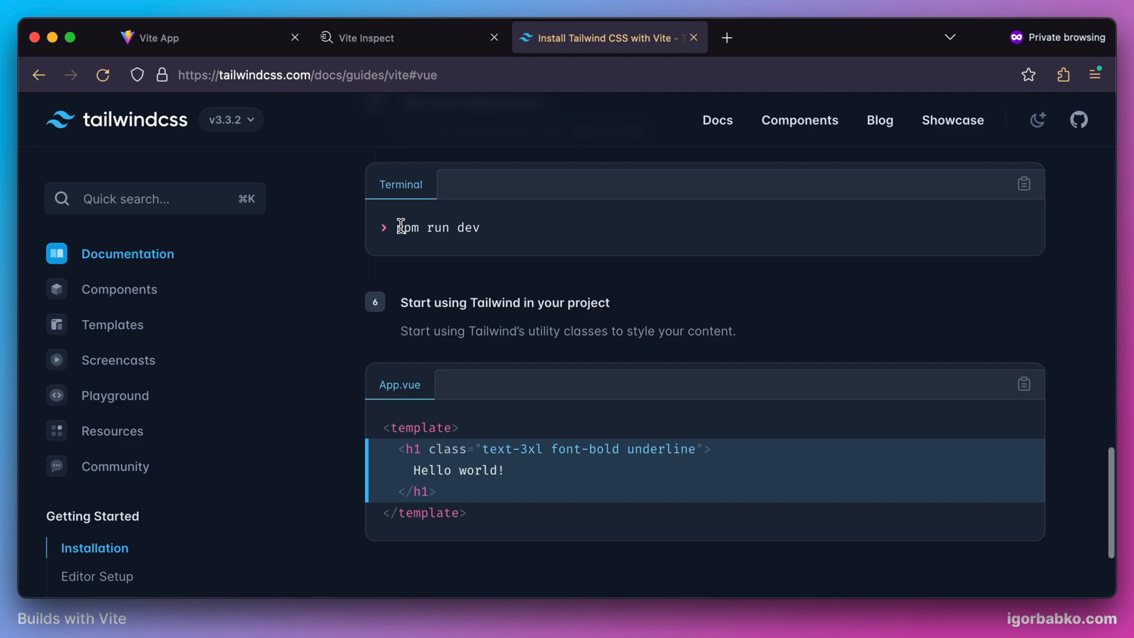
mouse_move(568, 464)
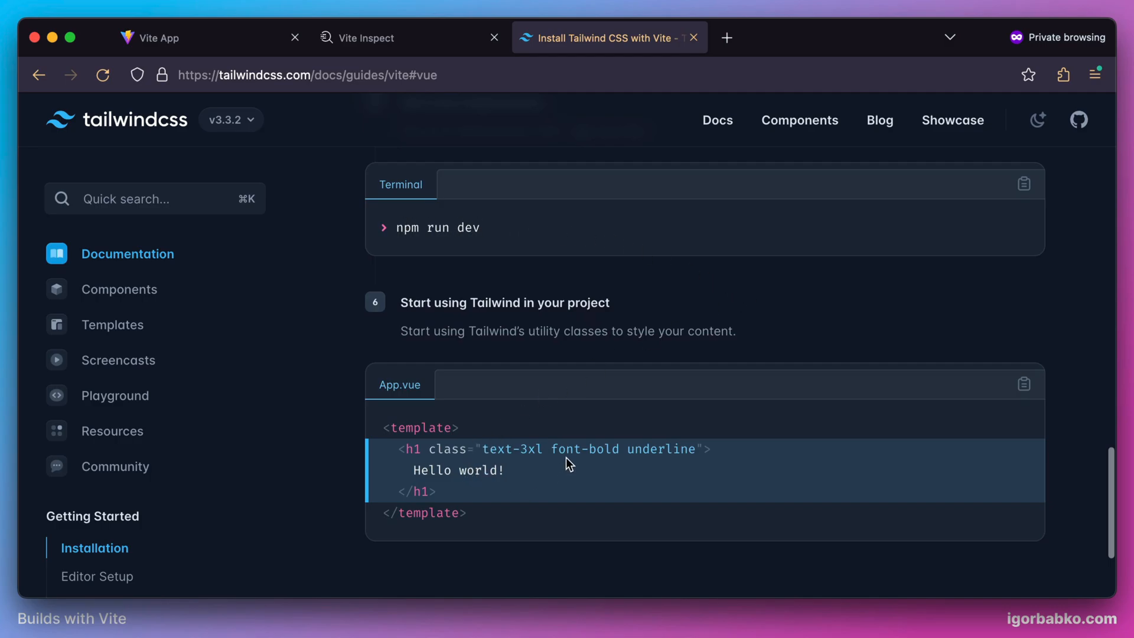
mouse_move(648, 478)
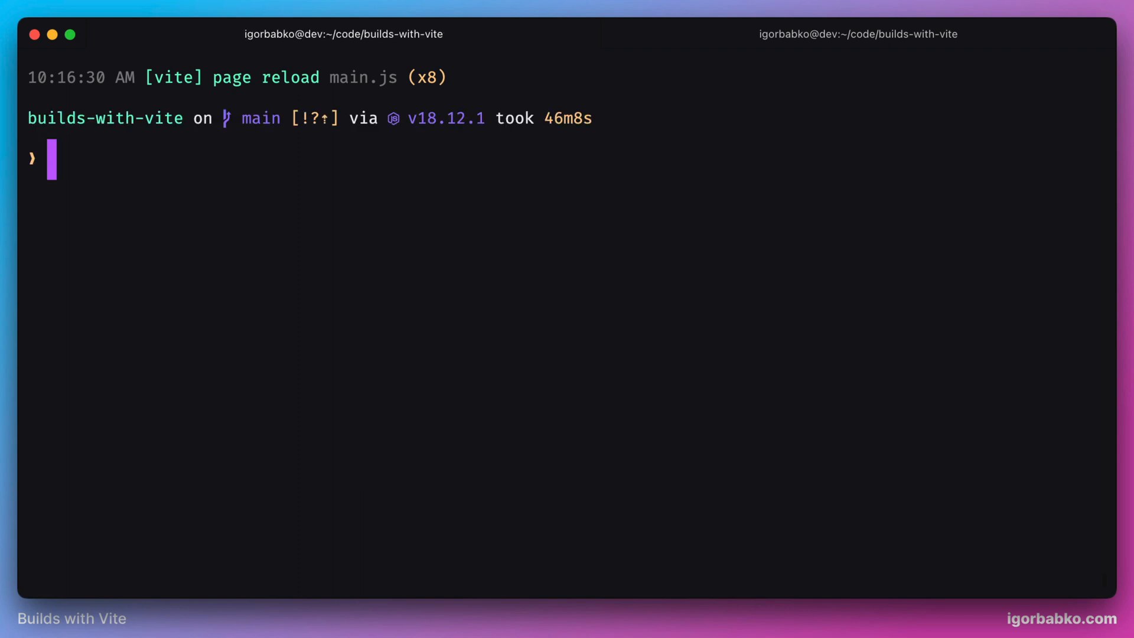
Restart the Vite dev server with npm run dev from the autosuggestion
text(np)
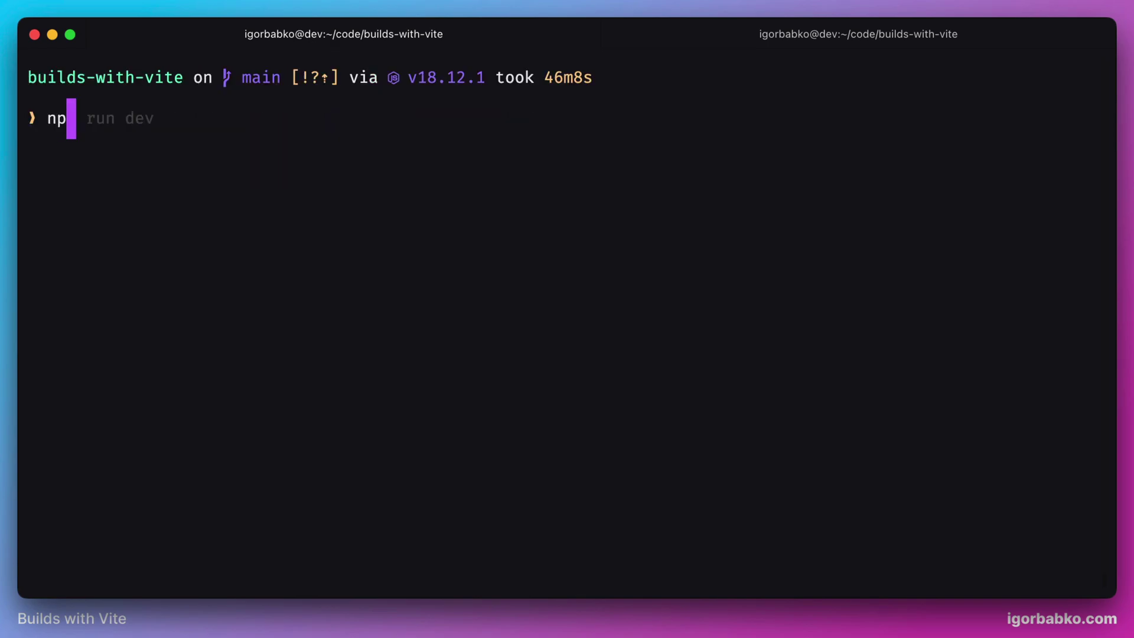
key(Enter)
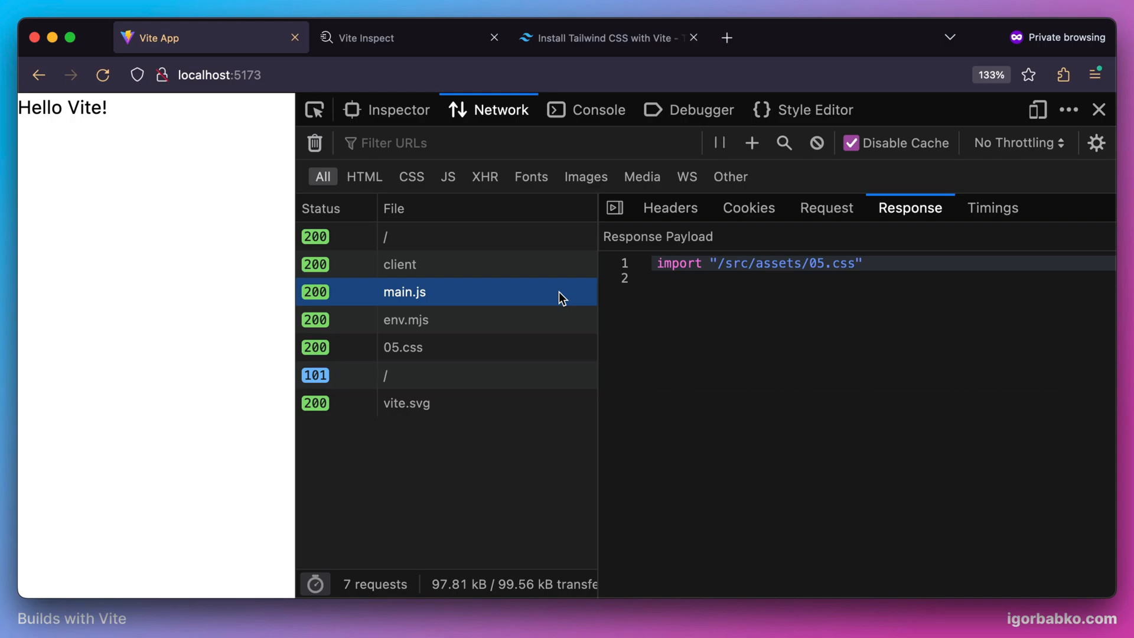
mouse_move(521, 322)
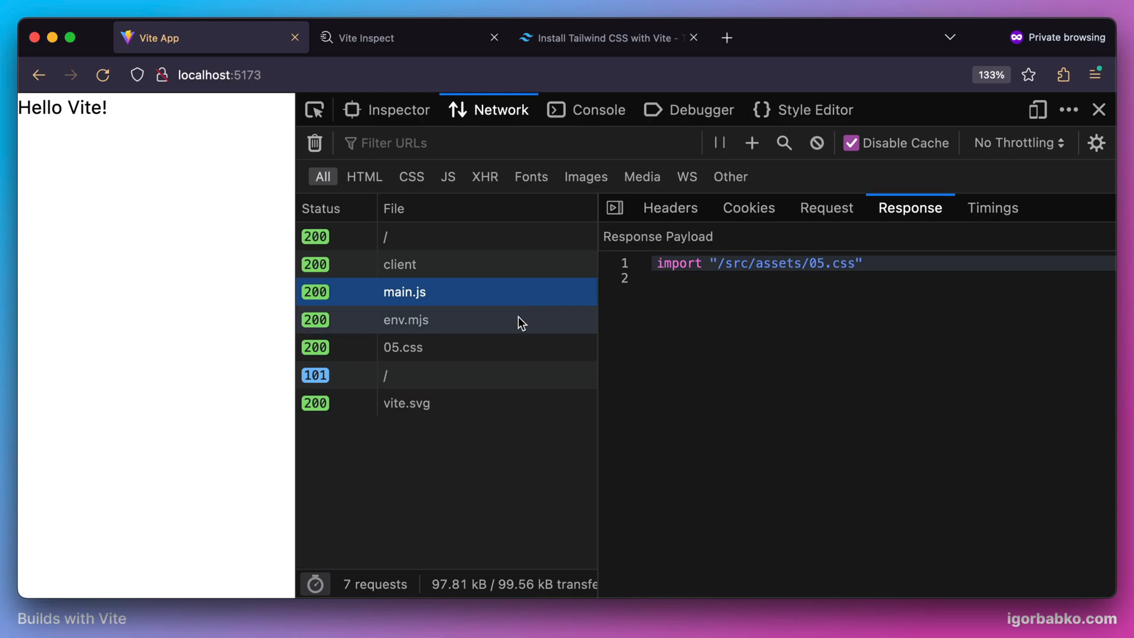
Select the 05.css request in the Network panel to see its JS-module response
click(403, 347)
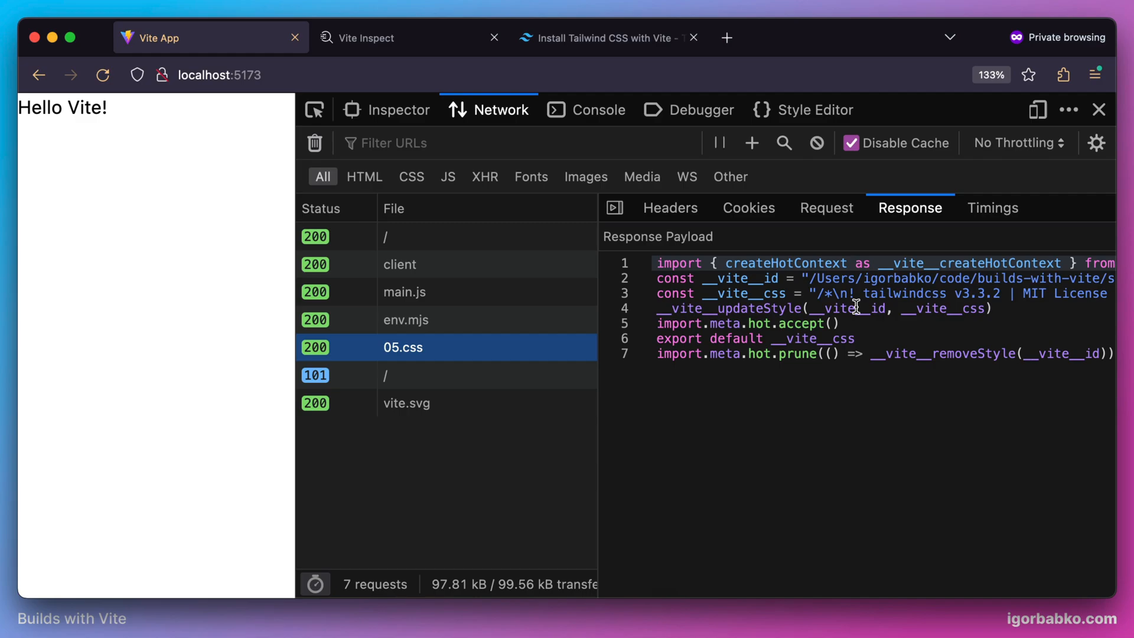
Expand the page head in the Inspector and scroll through Tailwind's injected base styles
click(399, 109)
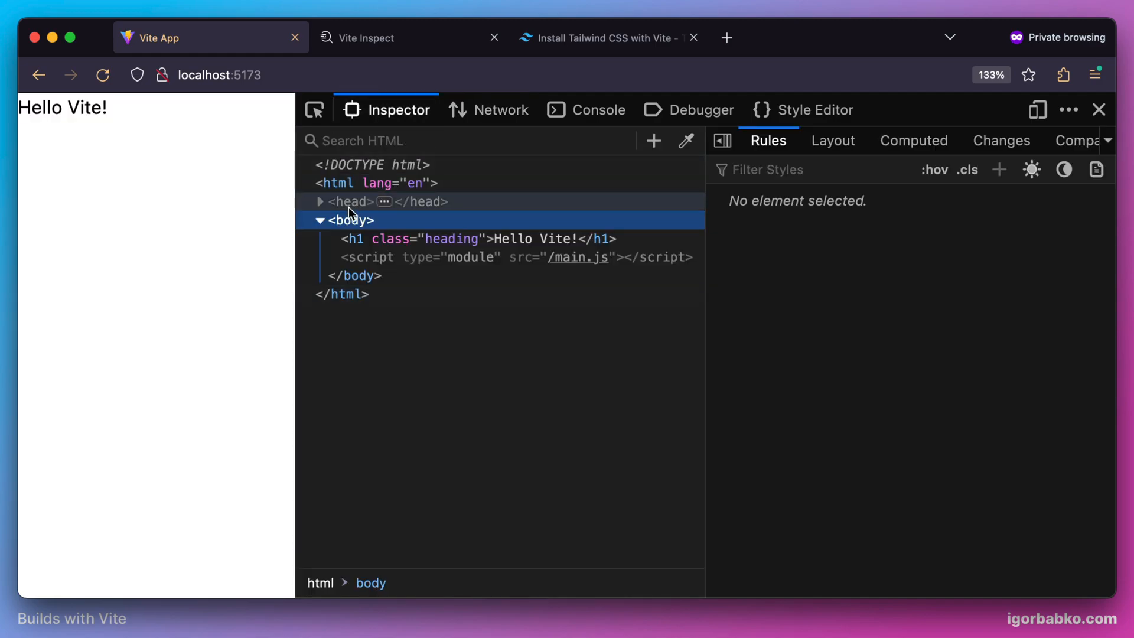
click(320, 201)
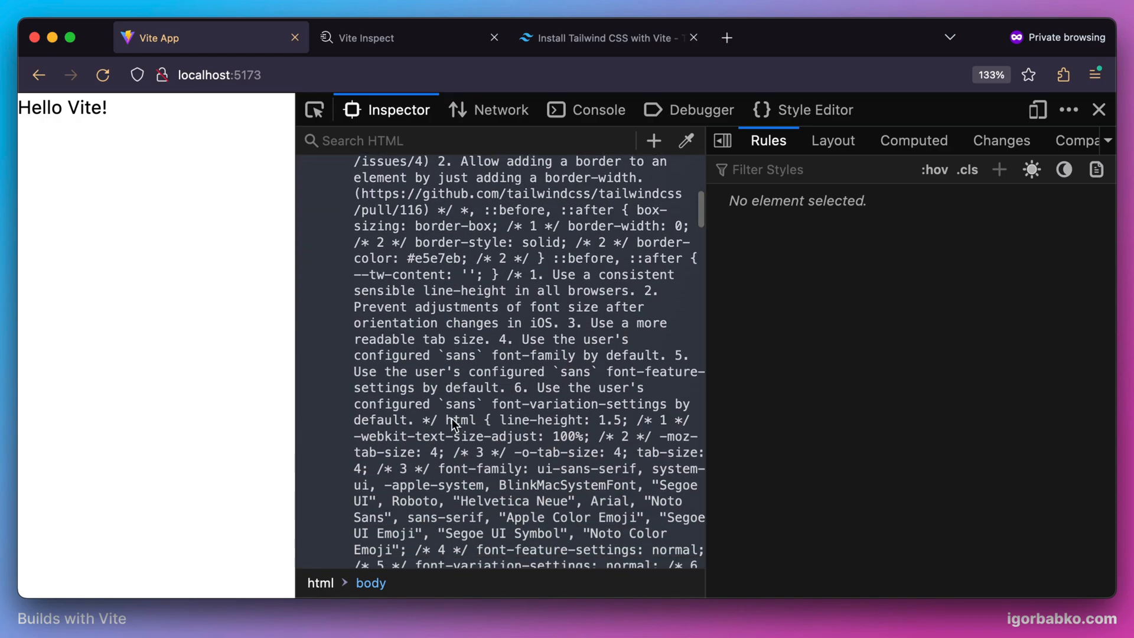
scroll(down, 3)
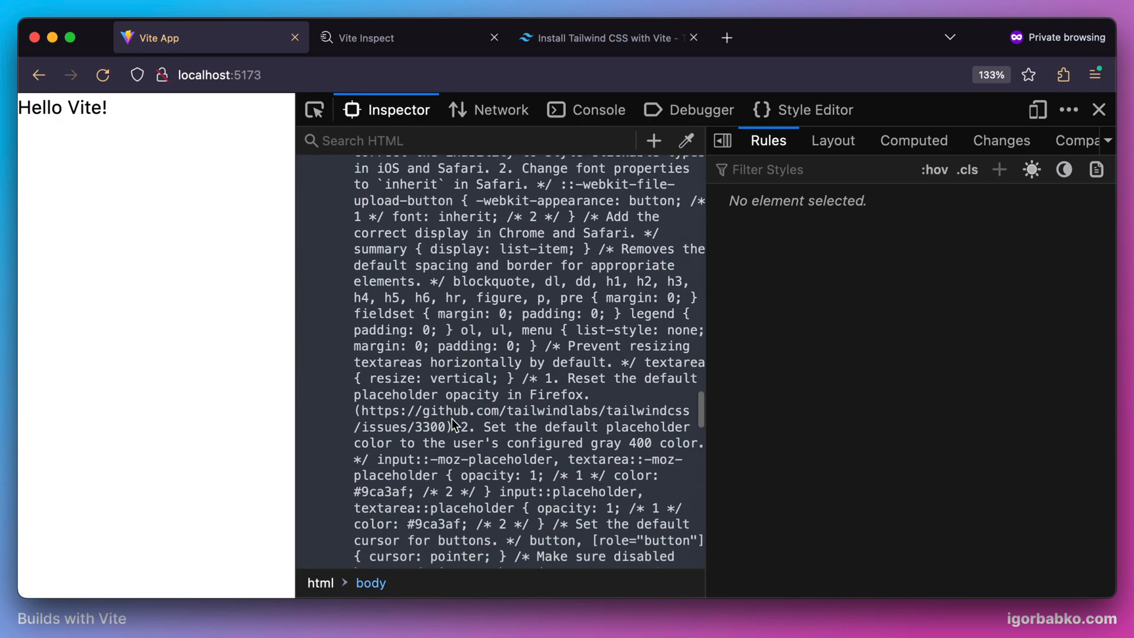
scroll(down, 3)
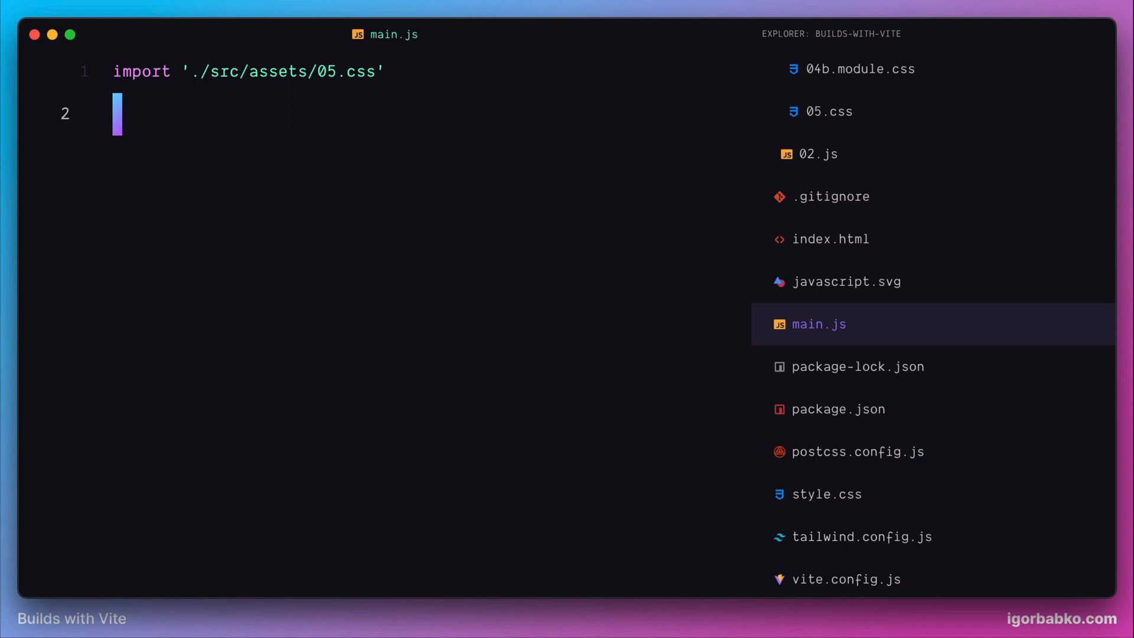
Look up the background colour in 03.css and switch to index.html
text(03)
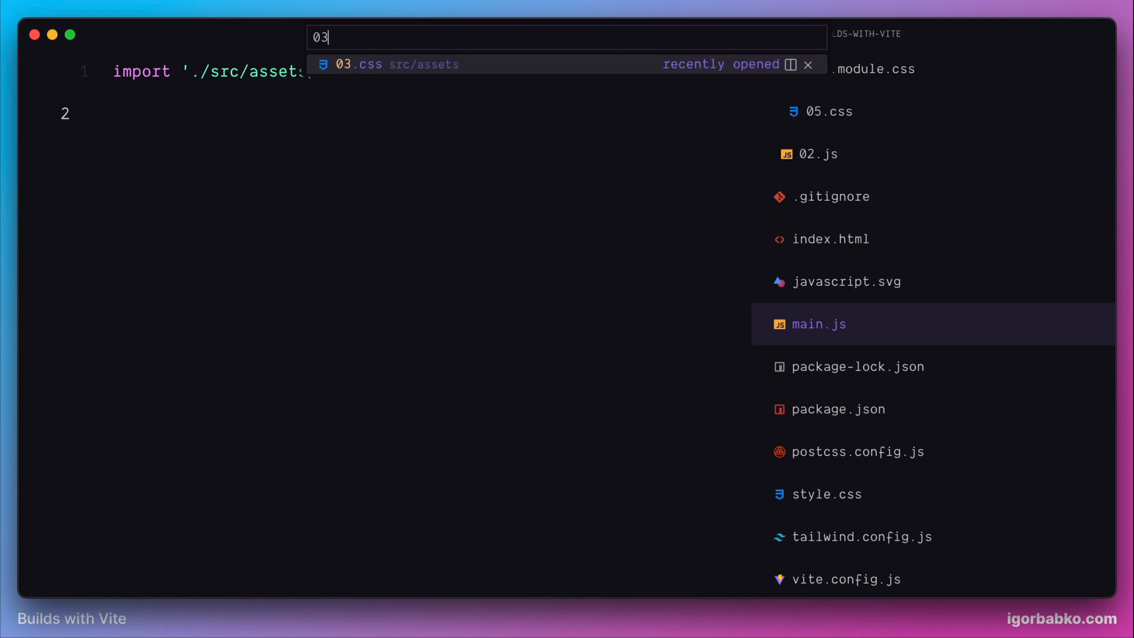
click(388, 64)
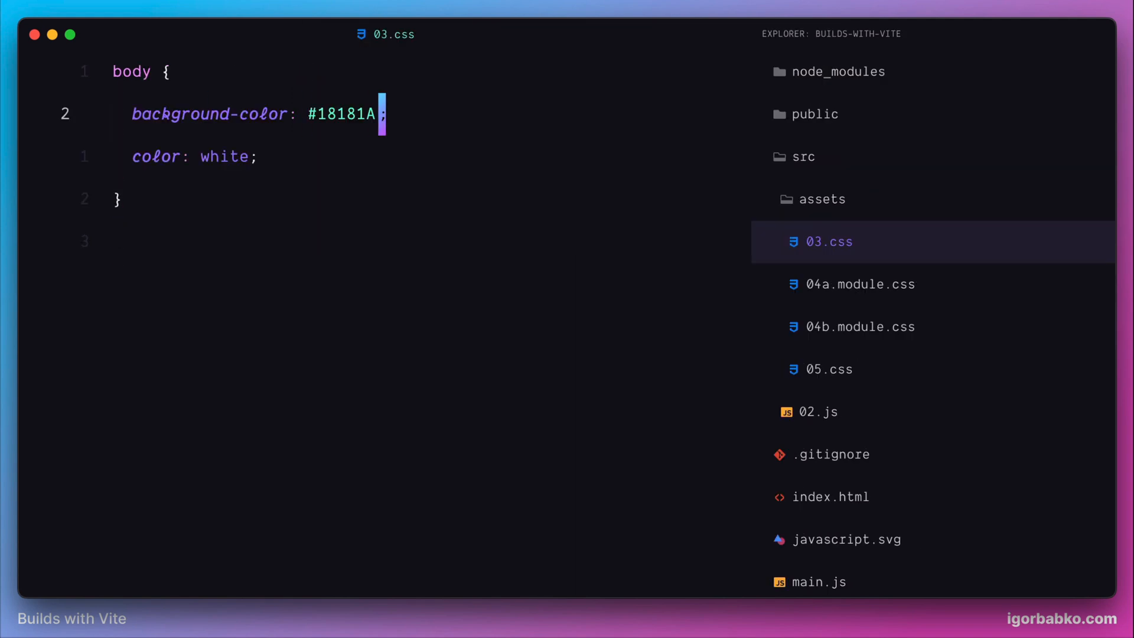
text(ind)
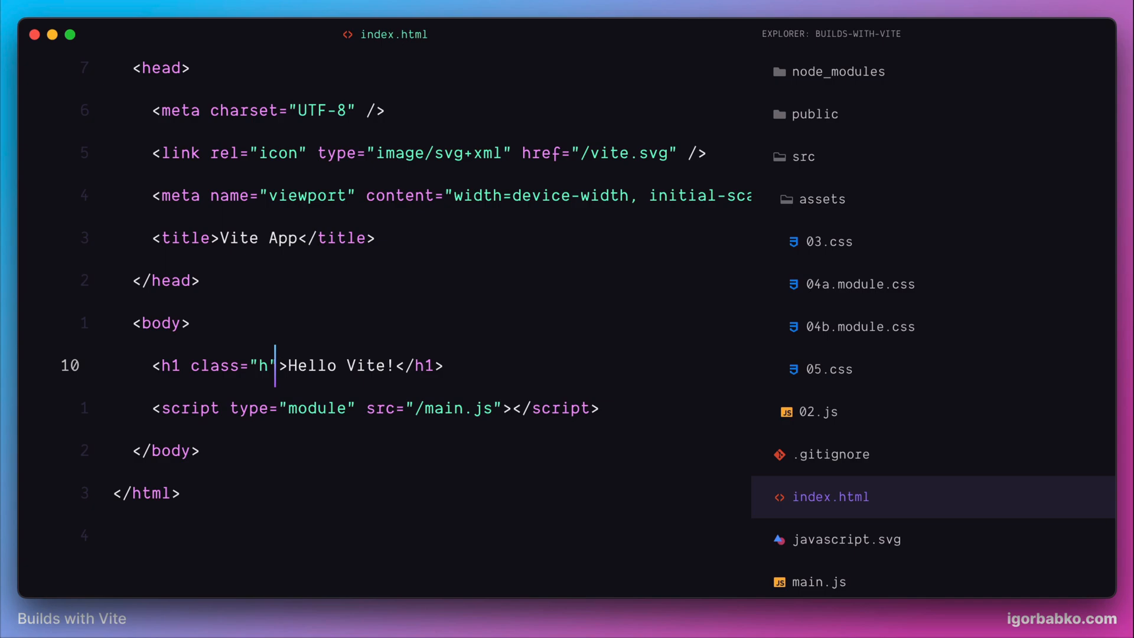
Give the body class bg-[#18181A] text-white and recheck 03.css
text(bg-)
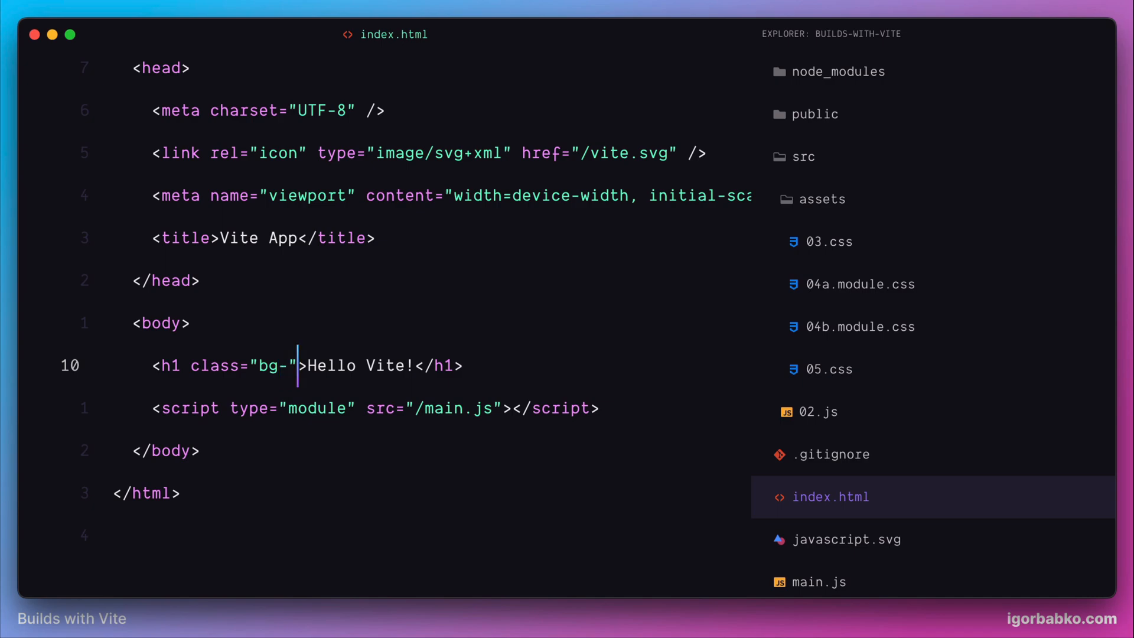
text([#18181A])
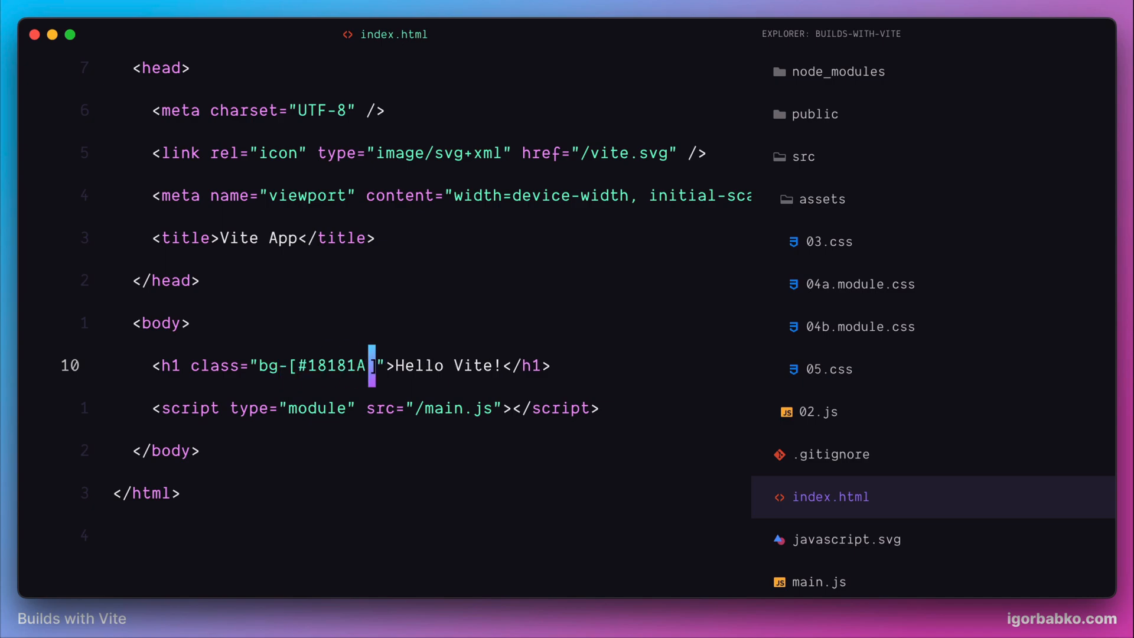
click(830, 241)
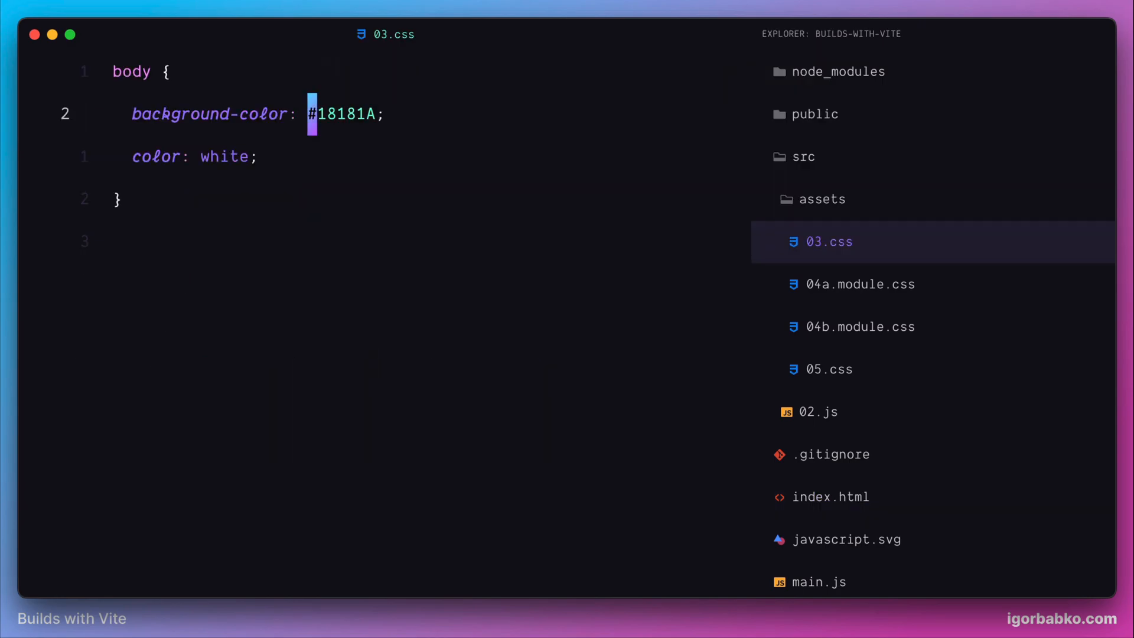
click(831, 496)
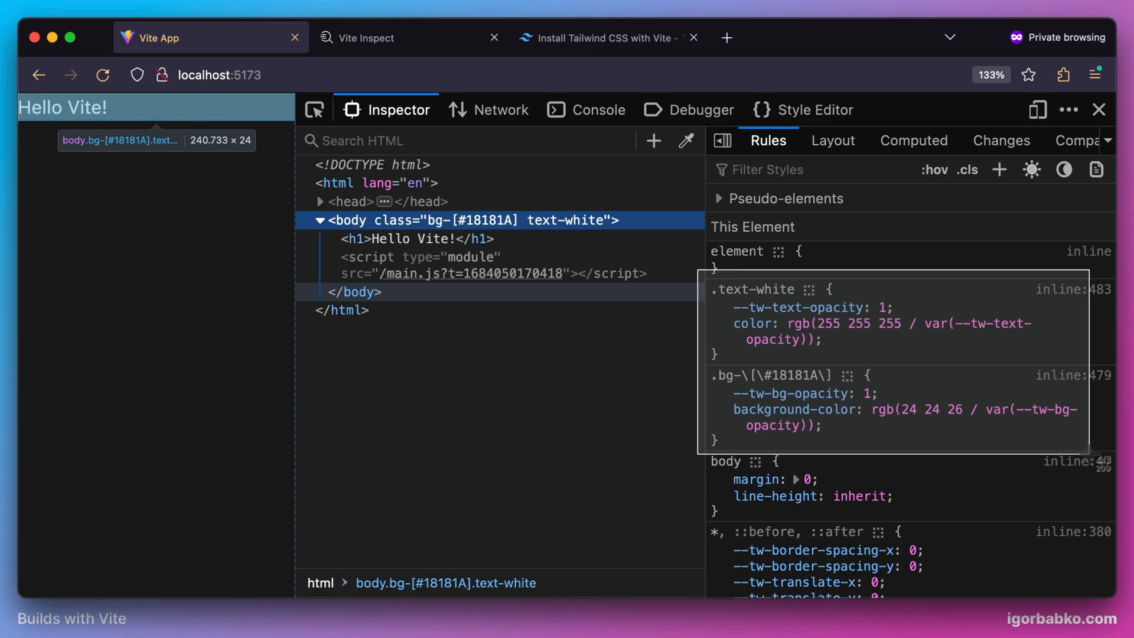
mouse_move(562, 490)
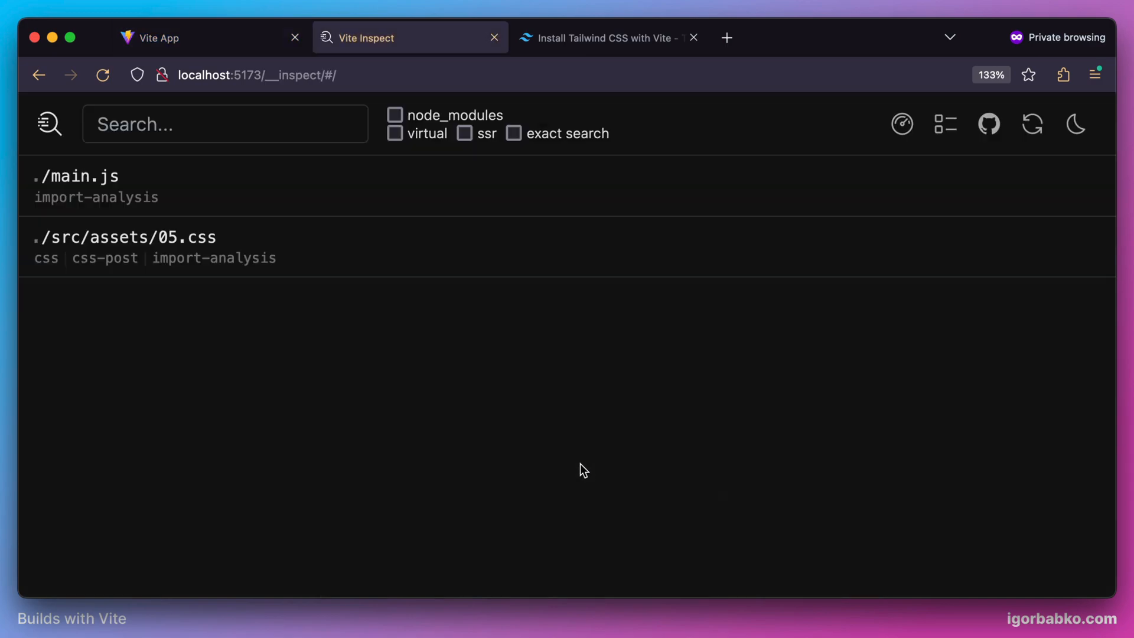
Inspect 05.css: vite:css expanding Tailwind directives, then vite:css-post wrapping the CSS into a JS module
click(106, 236)
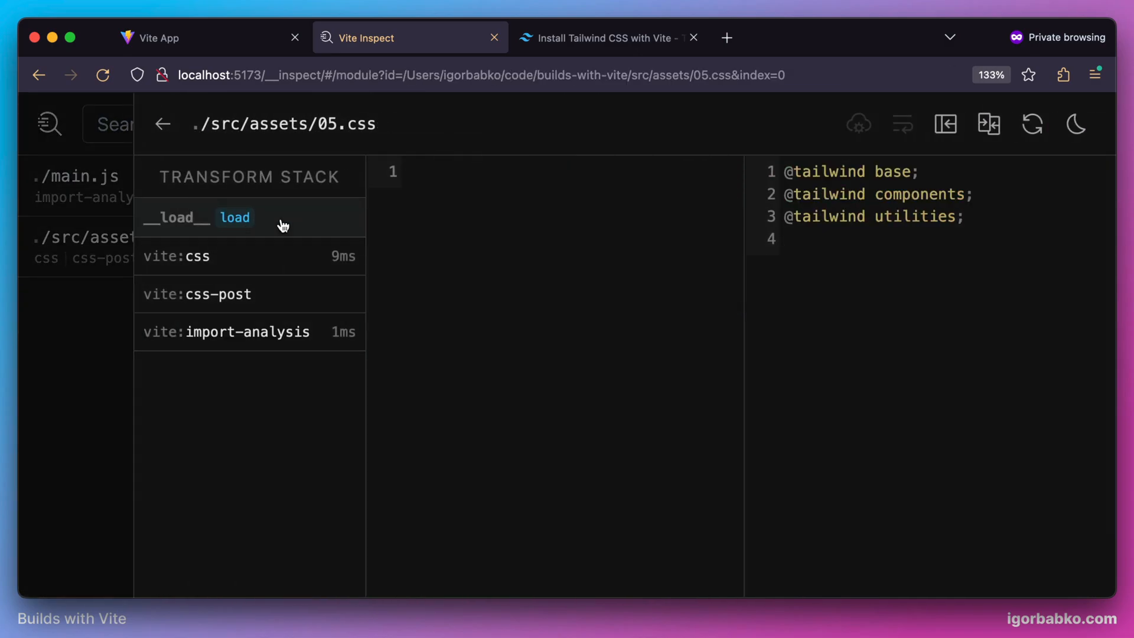
click(177, 256)
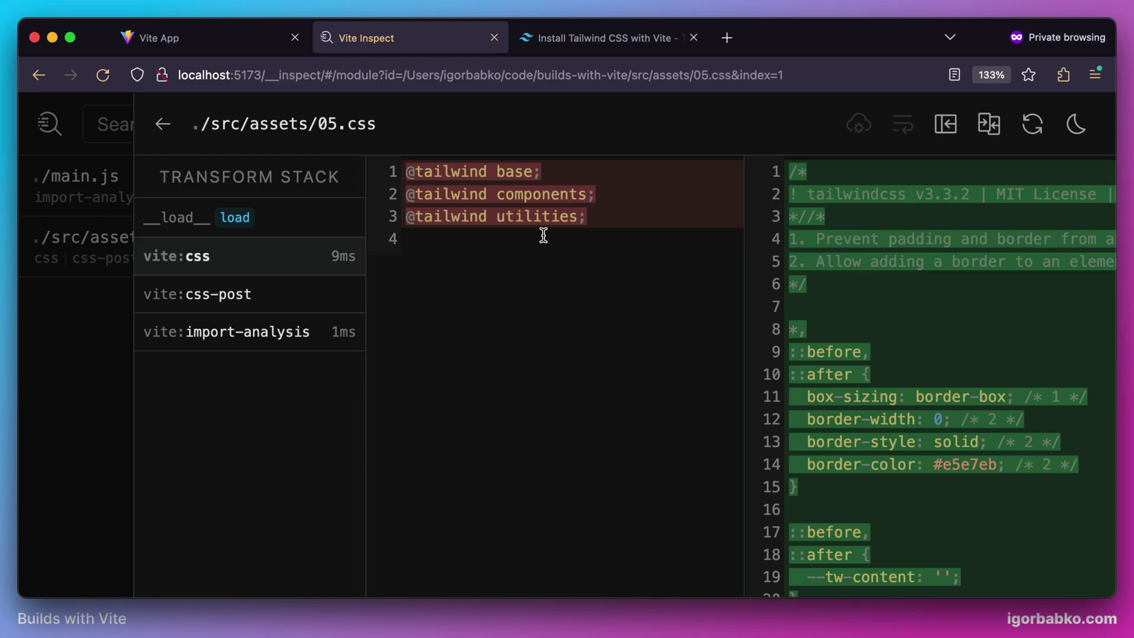
scroll(down, 3)
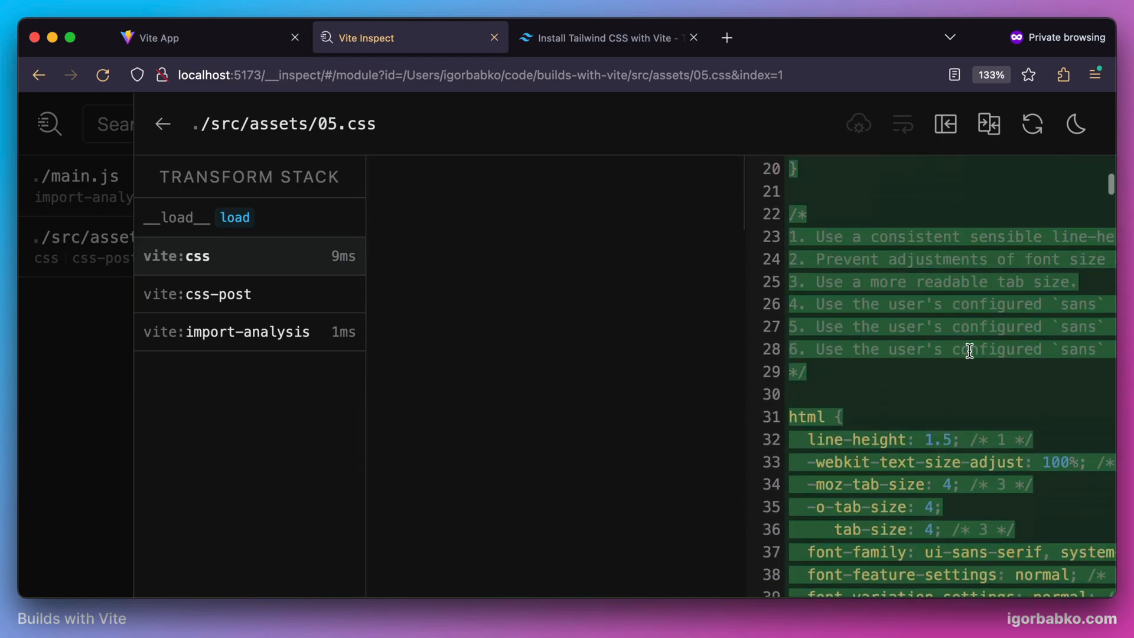
scroll(down, 3)
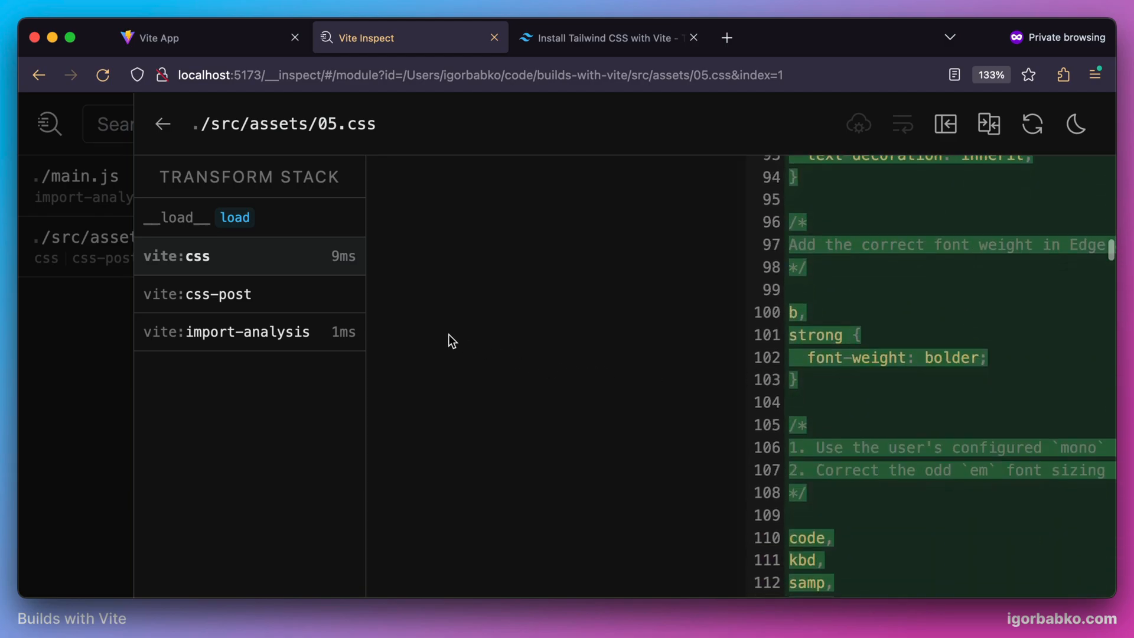
click(197, 294)
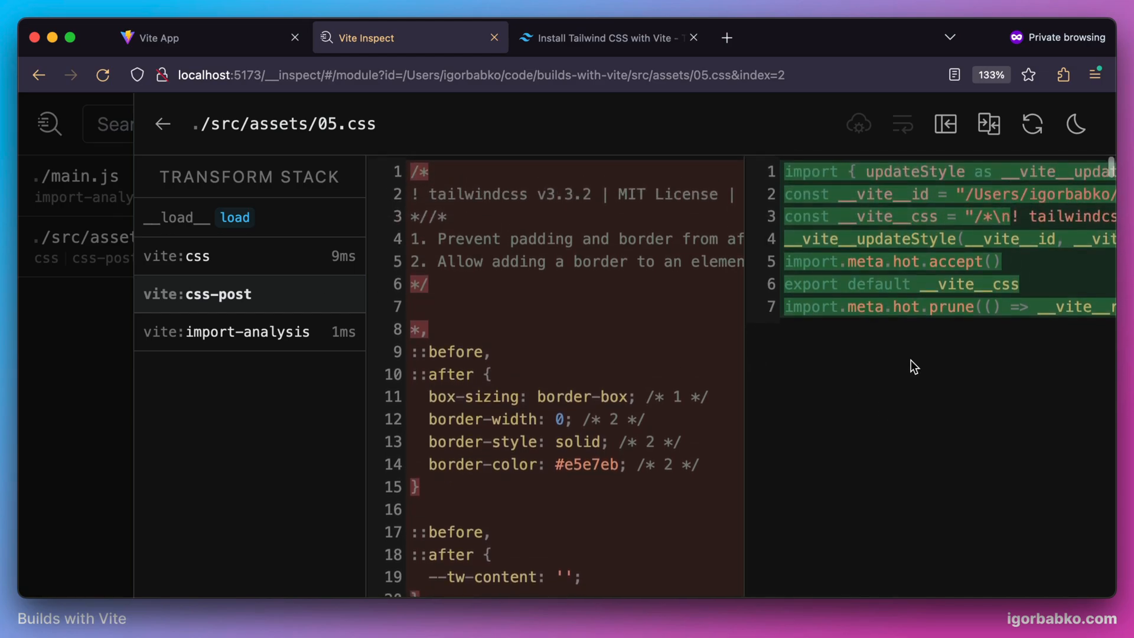
mouse_move(872, 334)
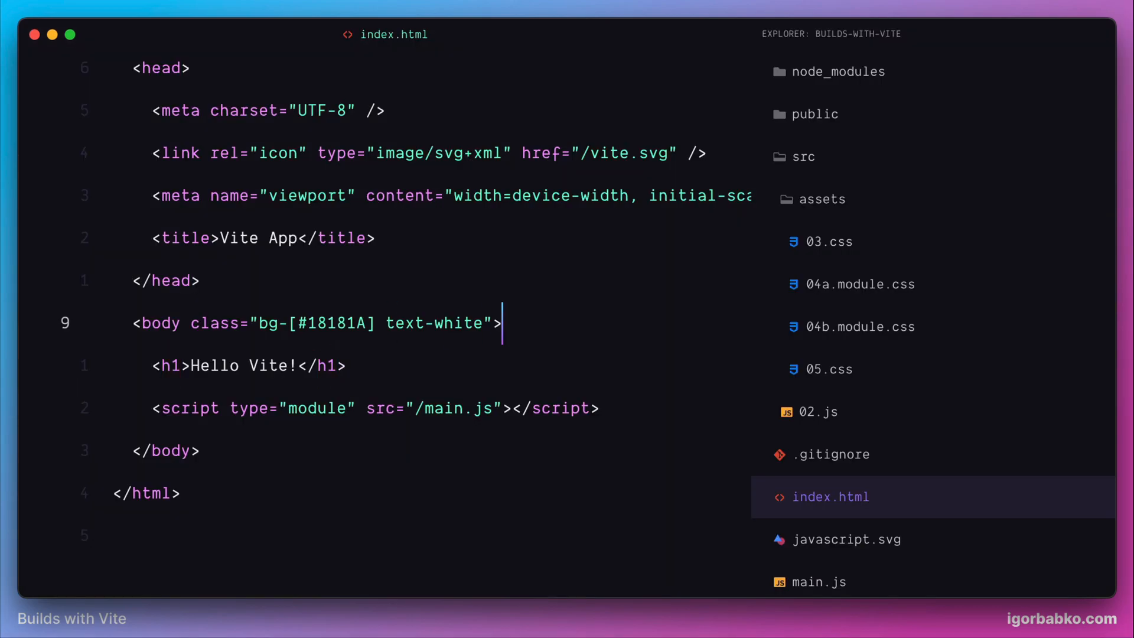
Append the text-[30px] class to the body's class attribute in index.html
text(text-)
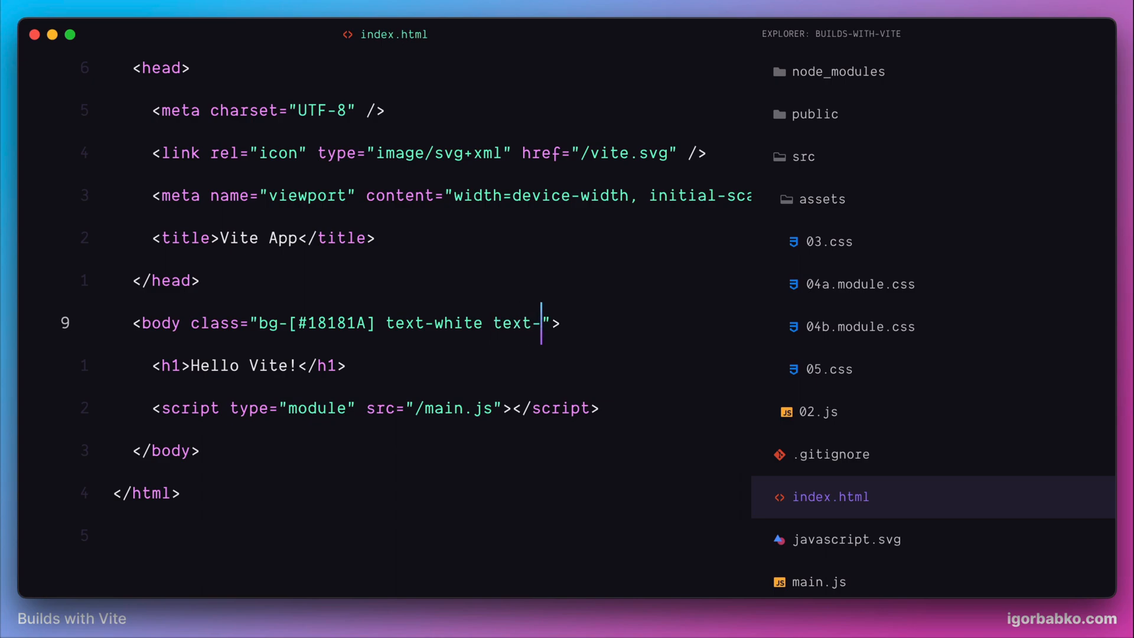
text([30px])
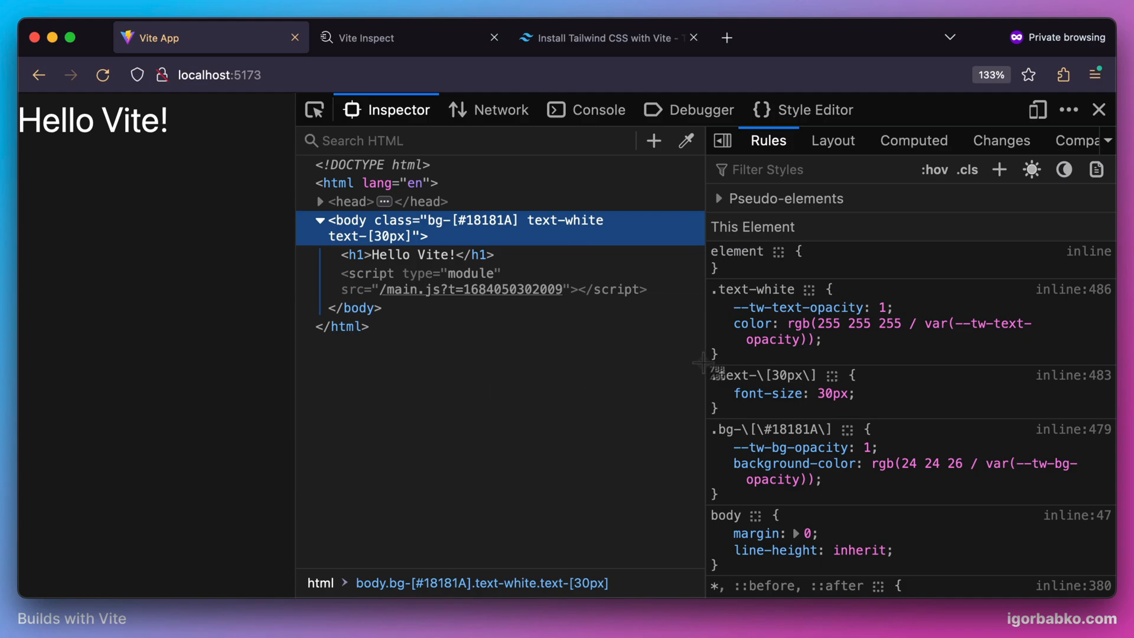
mouse_move(615, 456)
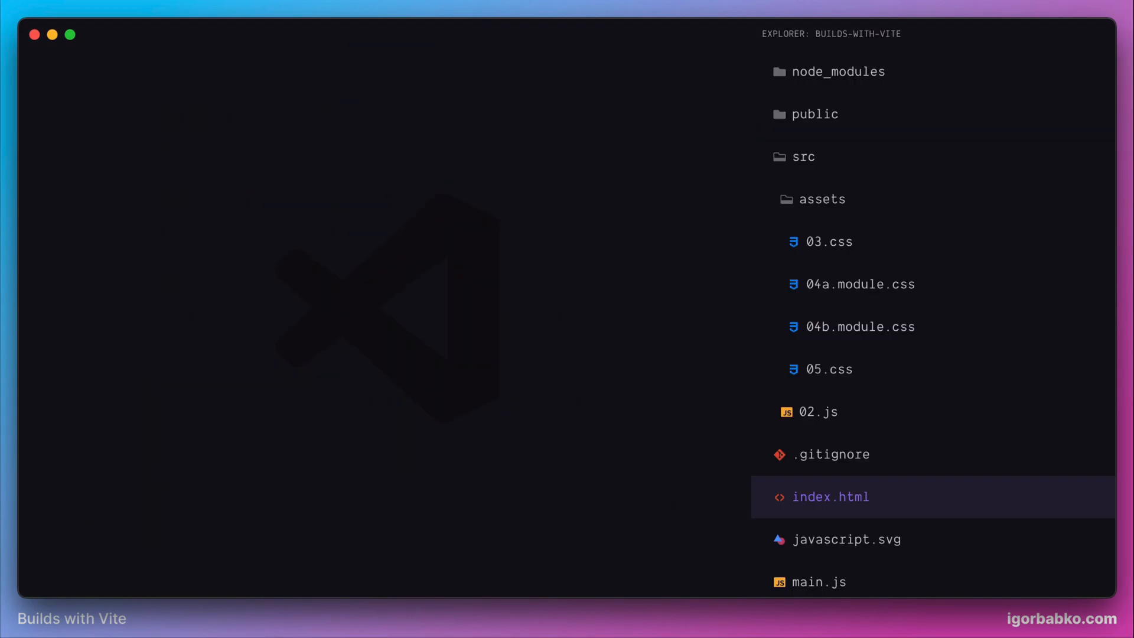
Collapse the src folder in the Explorer so only top-level project files show
click(804, 156)
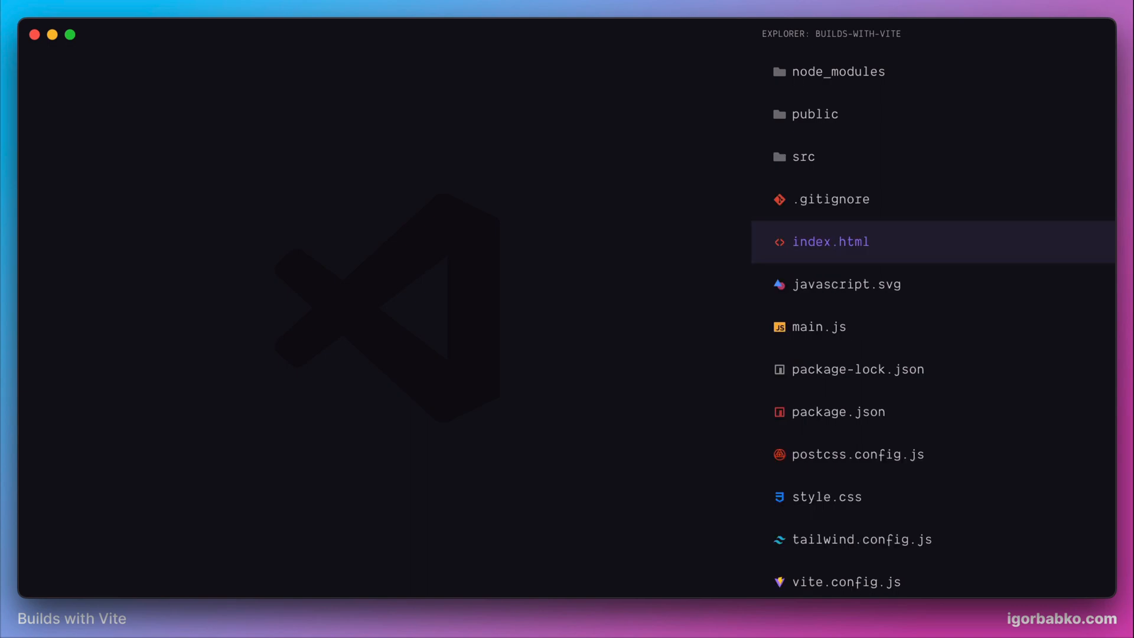